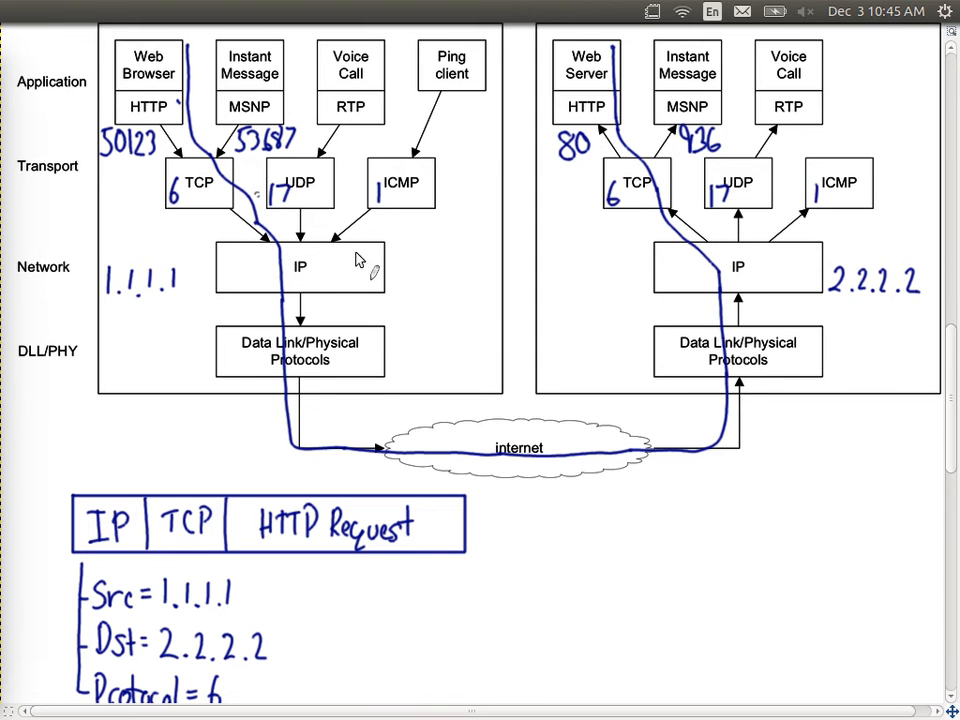
mouse_move(850, 296)
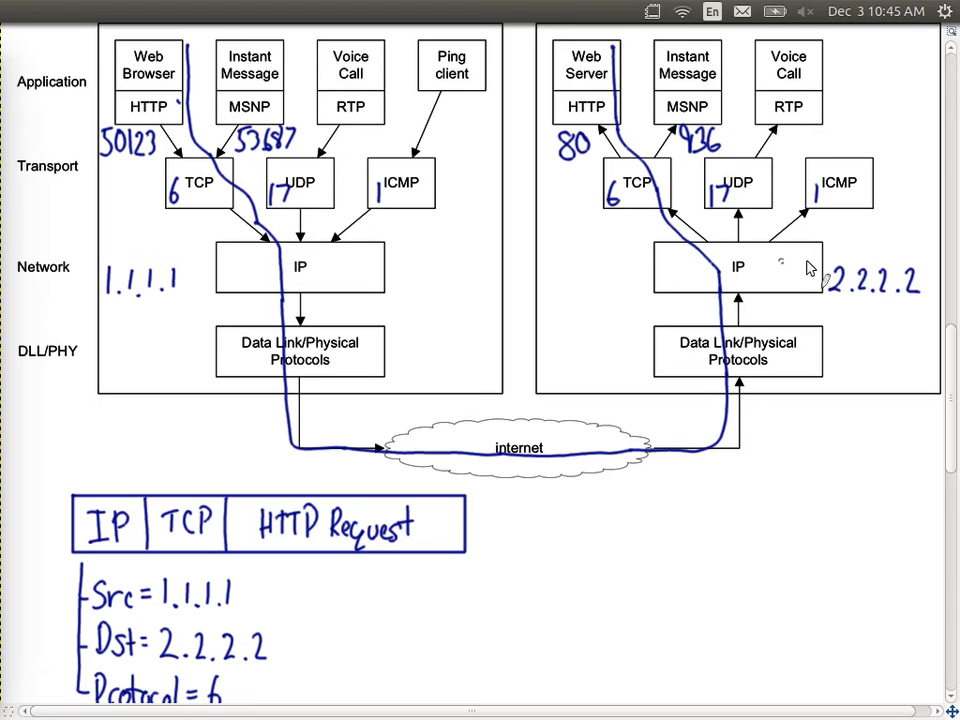
mouse_move(616, 198)
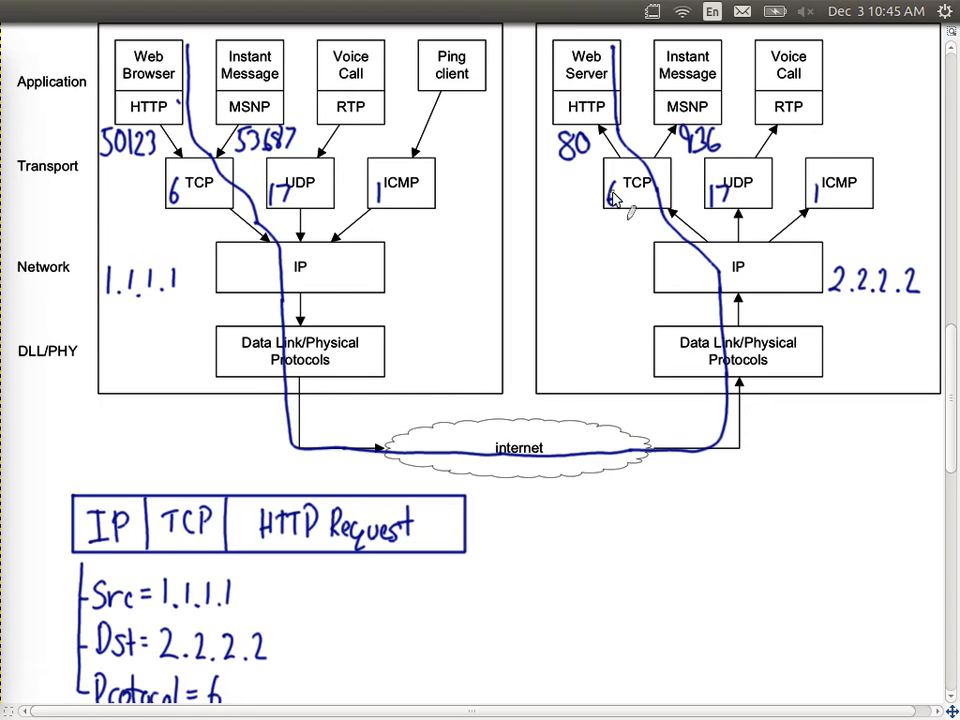
mouse_move(588, 176)
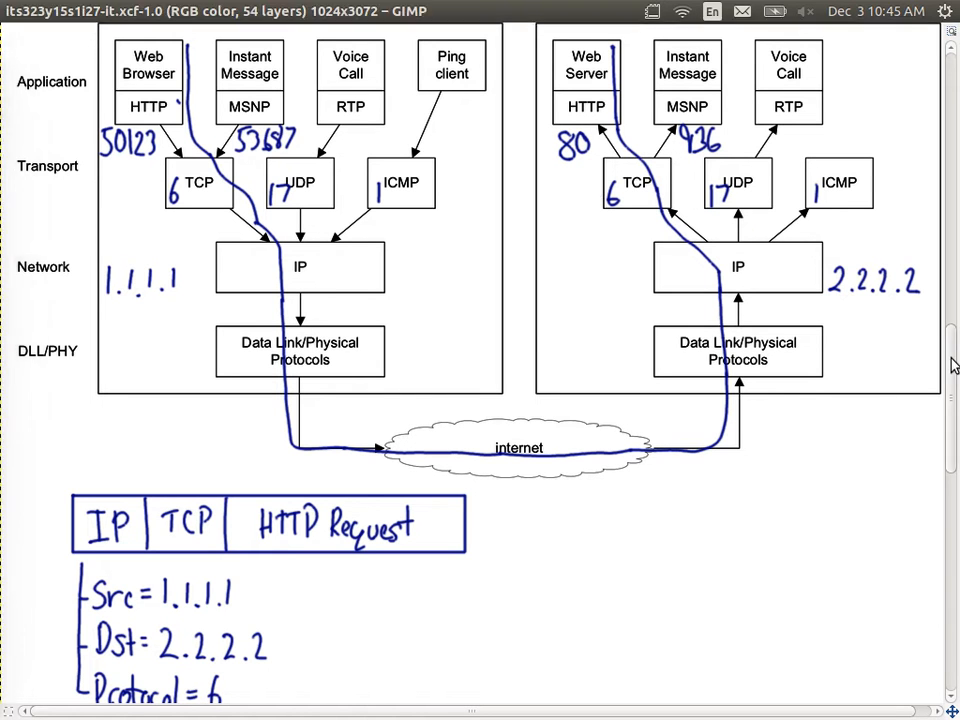
Scroll the canvas down to the packet breakdown beneath the IP | TCP | HTTP diagram
scroll("down", 3)
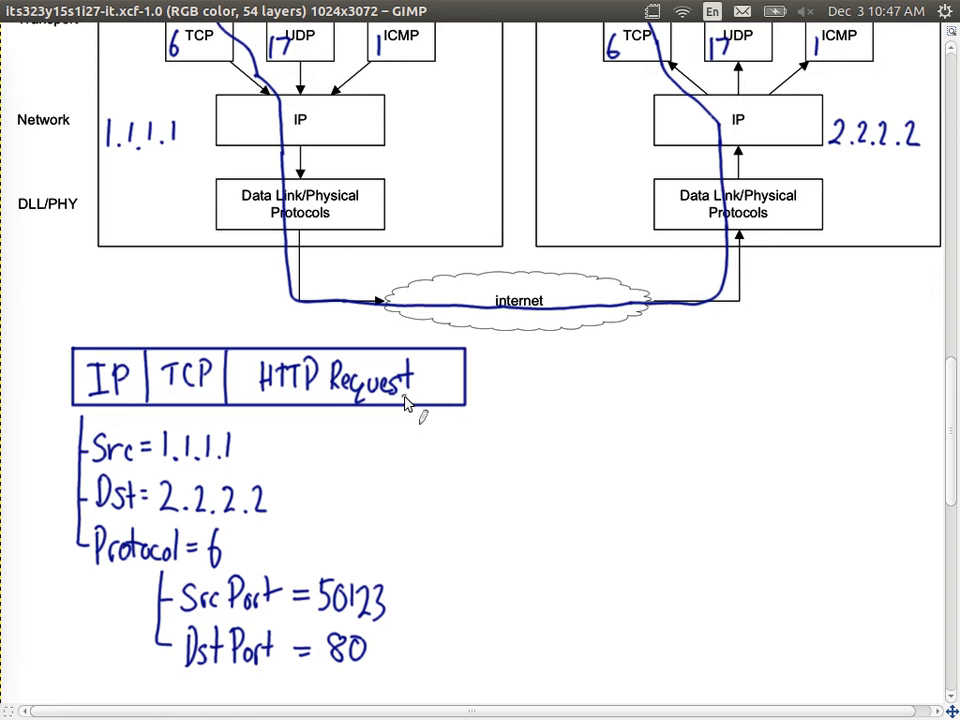
mouse_move(942, 452)
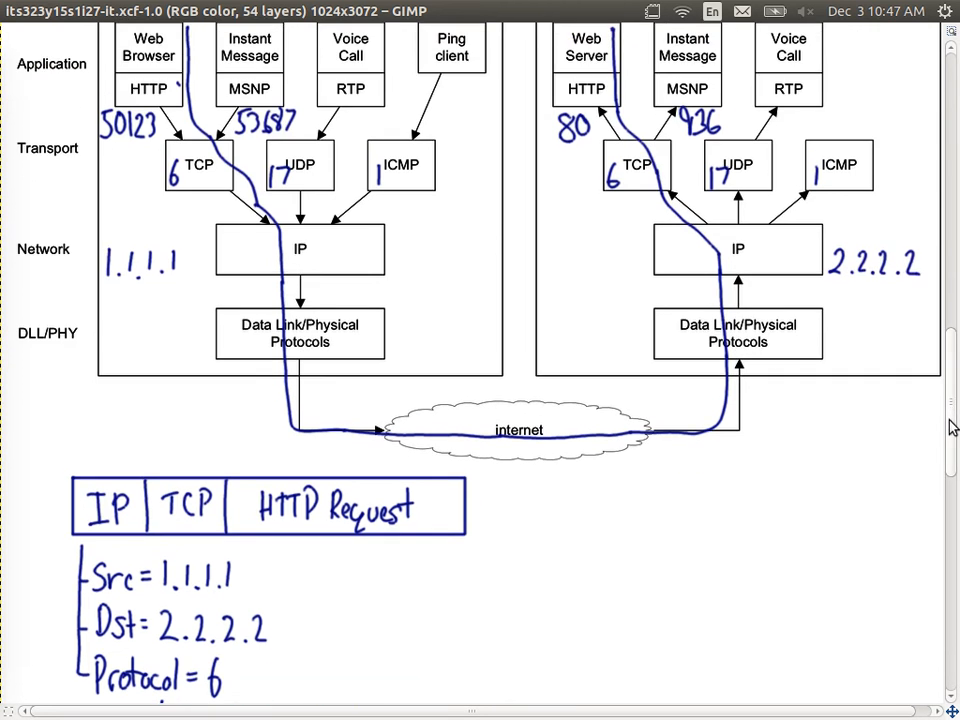
mouse_move(616, 244)
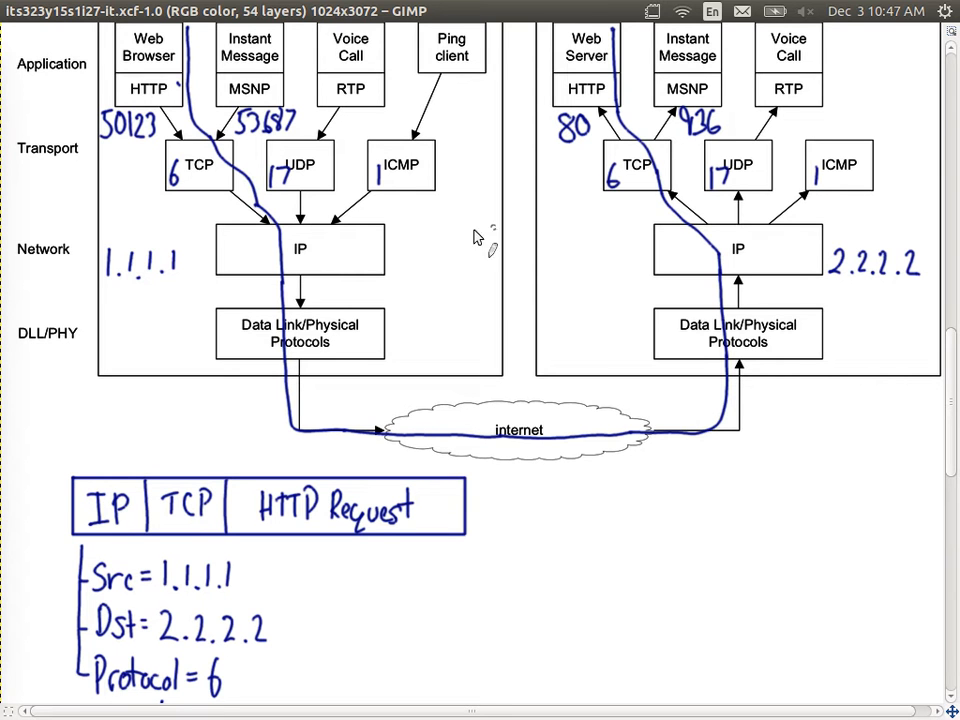
mouse_move(508, 332)
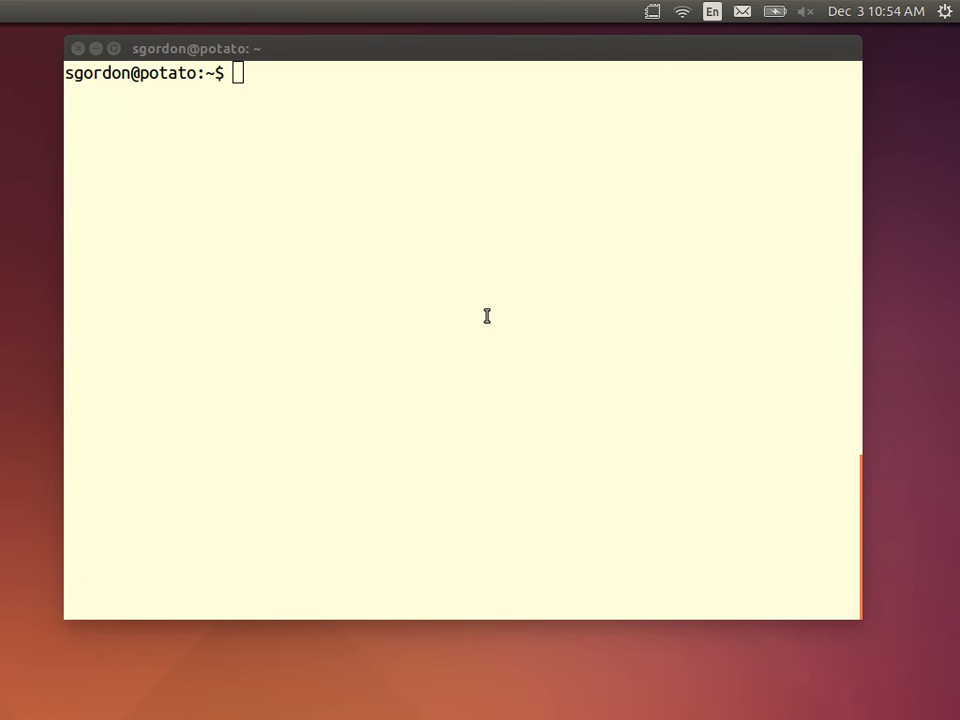
mouse_move(836, 564)
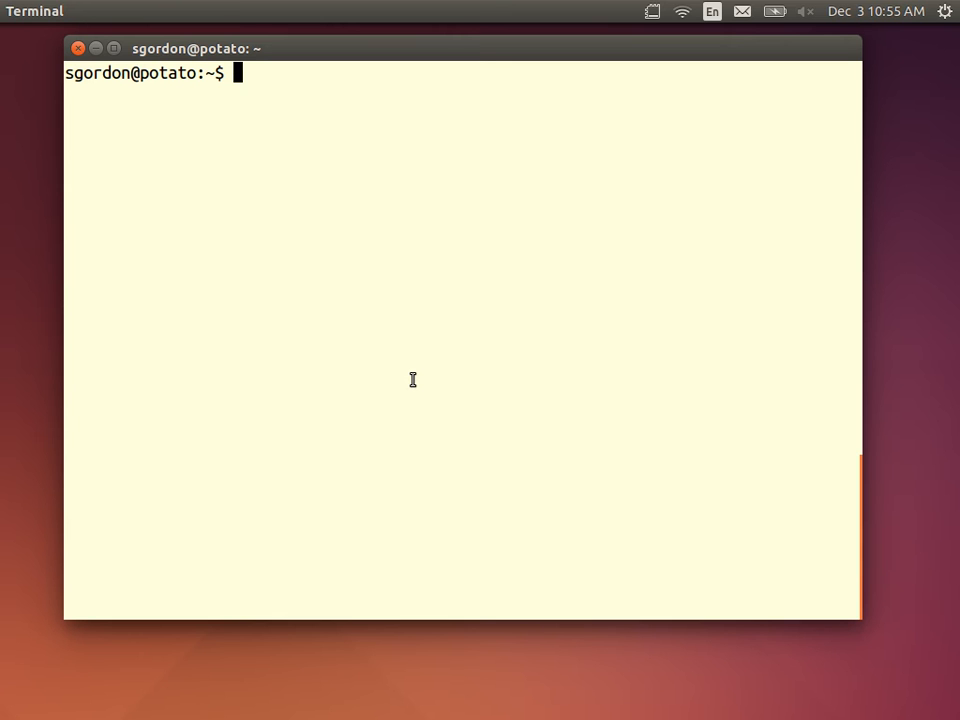
mouse_move(412, 380)
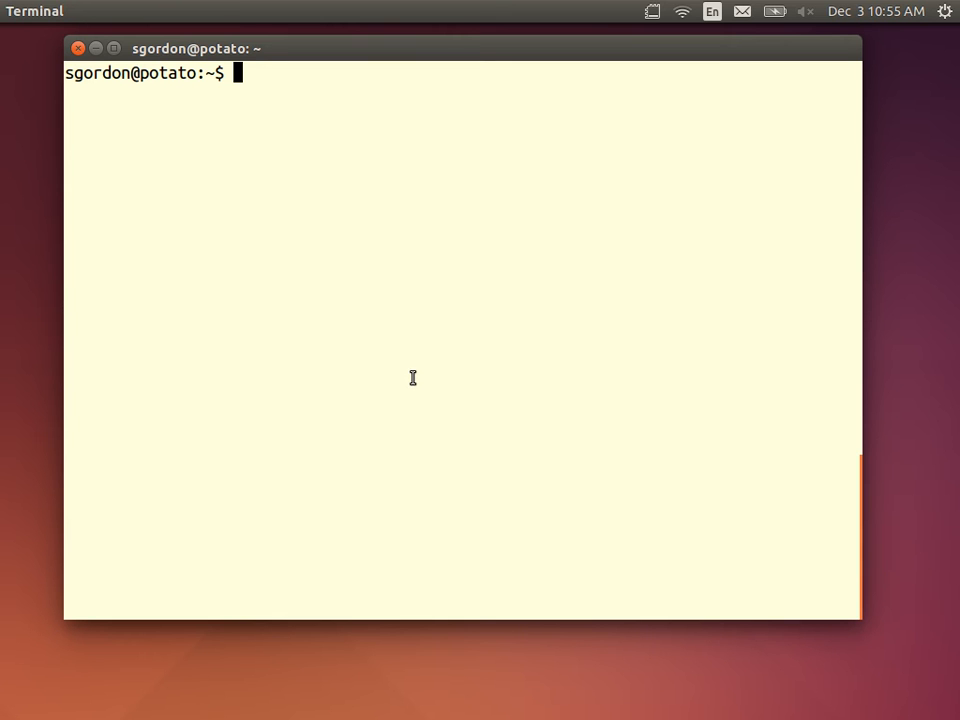
mouse_move(336, 346)
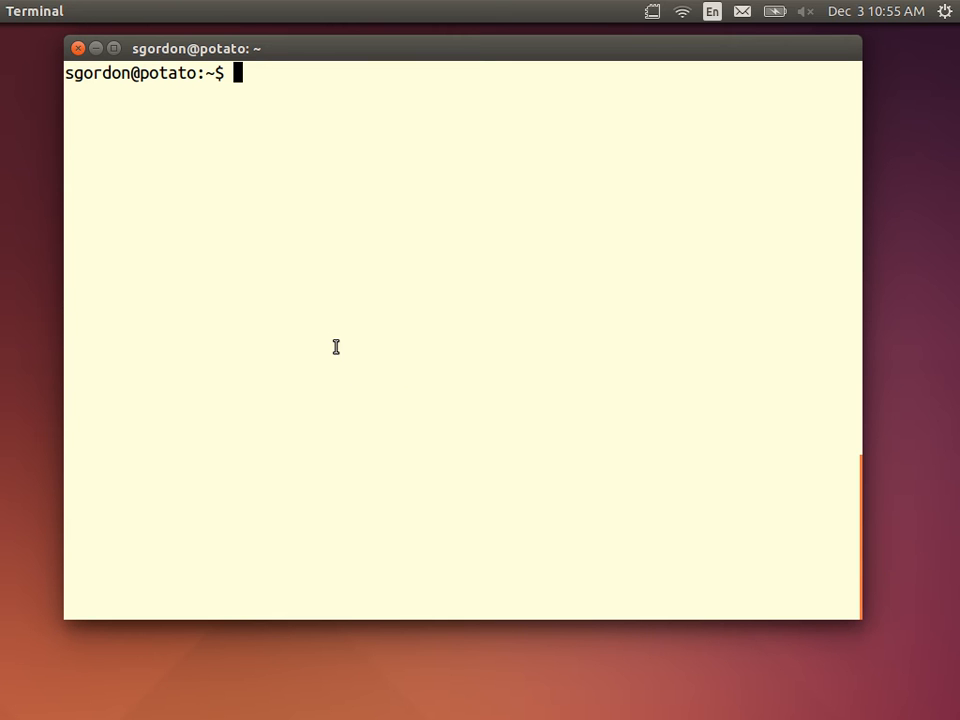
Start a tcpdump capture on wlan0 with -n, writing packets to it-http.pcap
type("sudo")
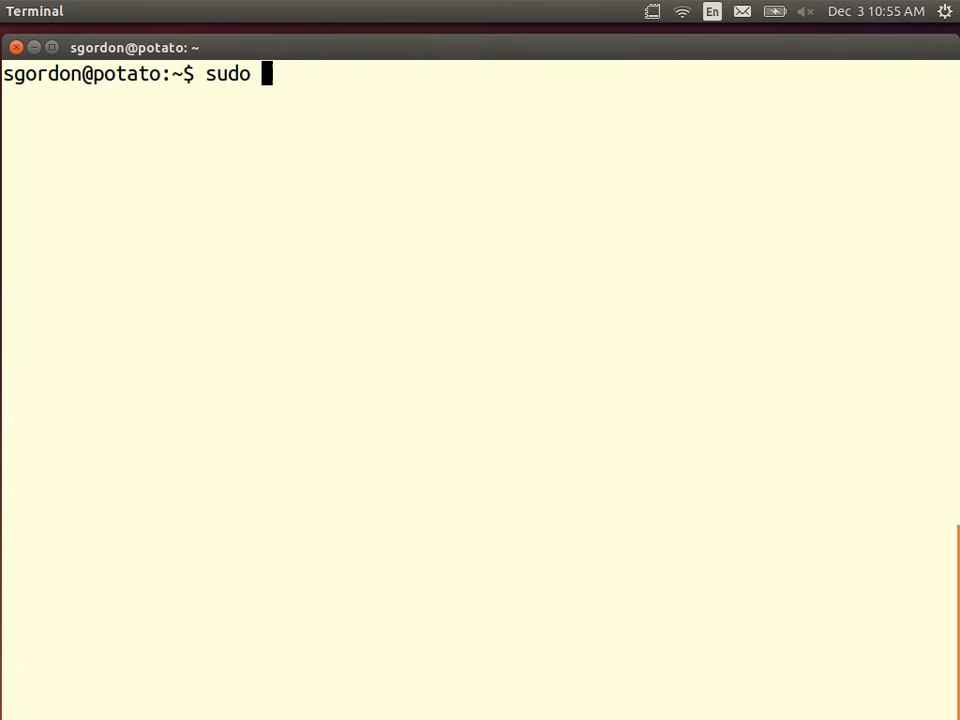
type("tc")
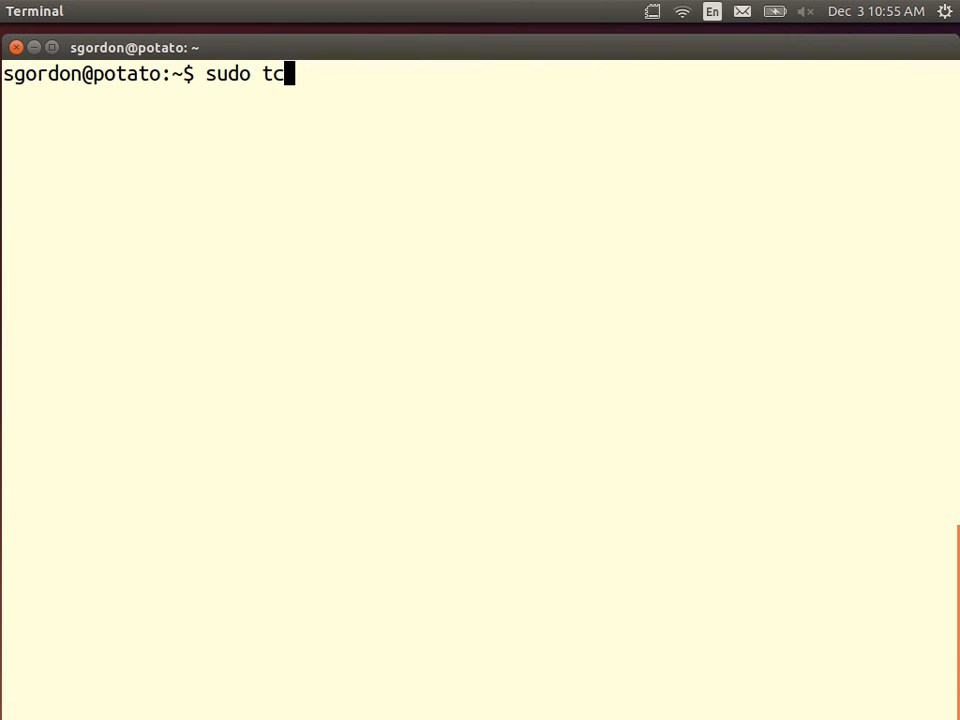
type("pdump -i")
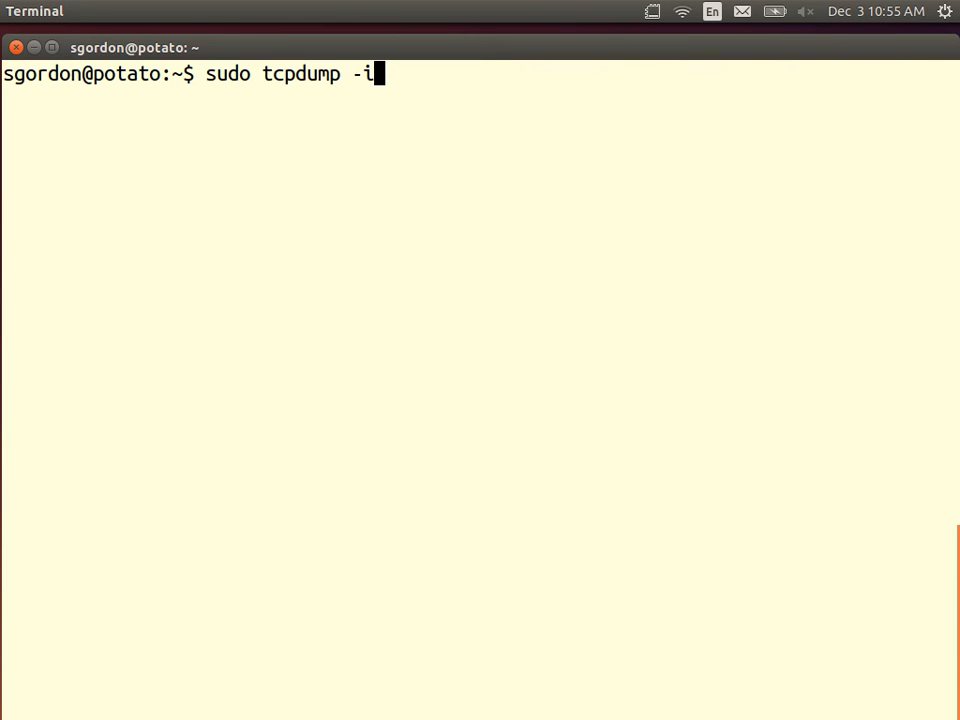
type("wlan0")
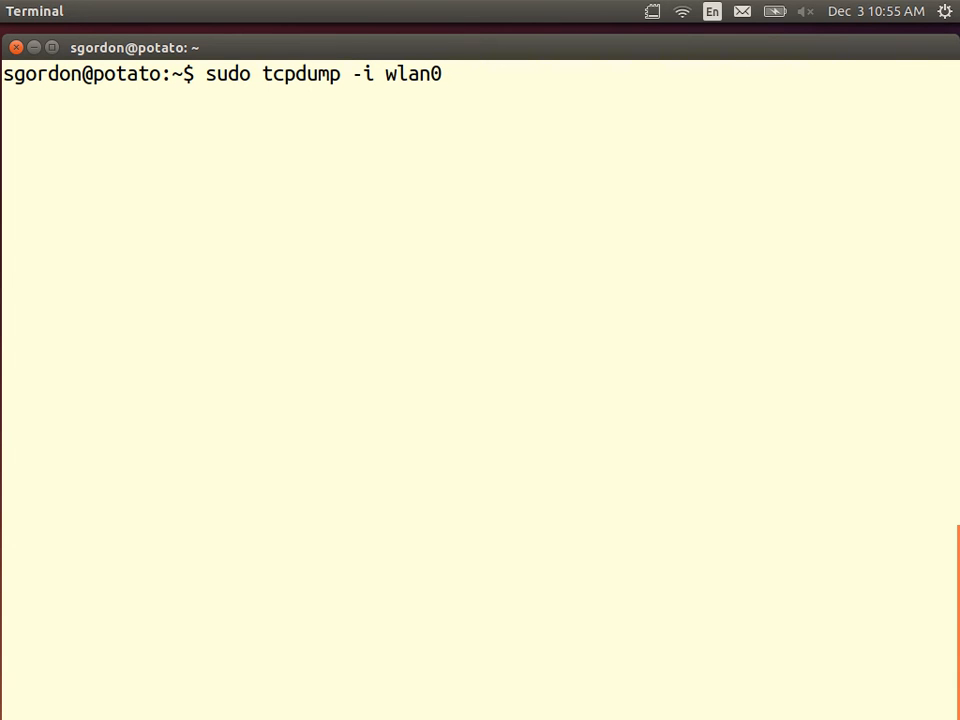
type("-n")
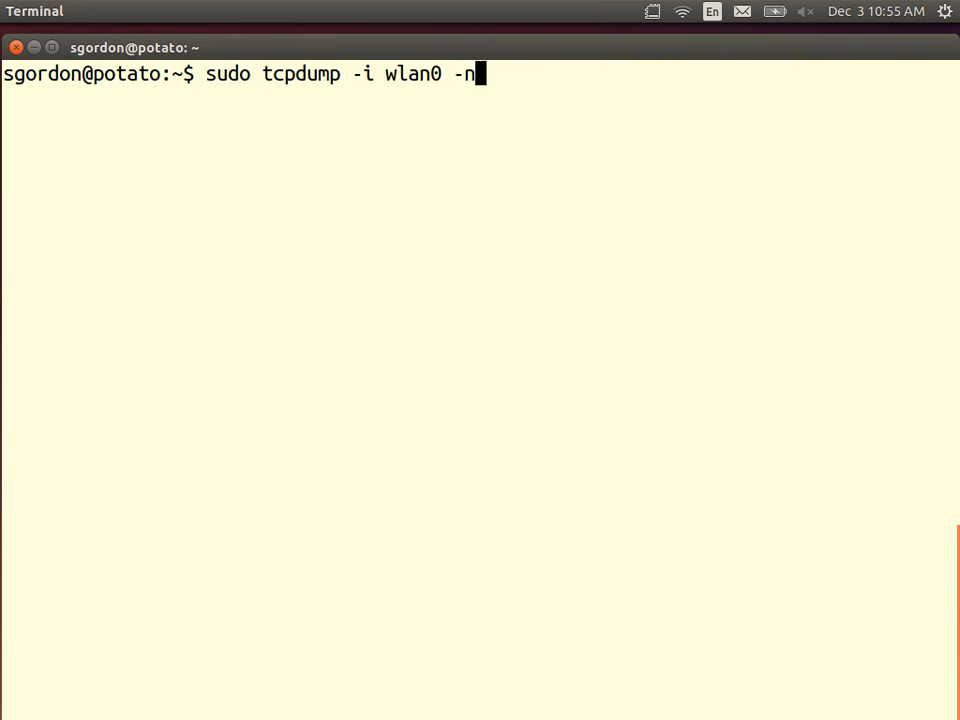
type("-w")
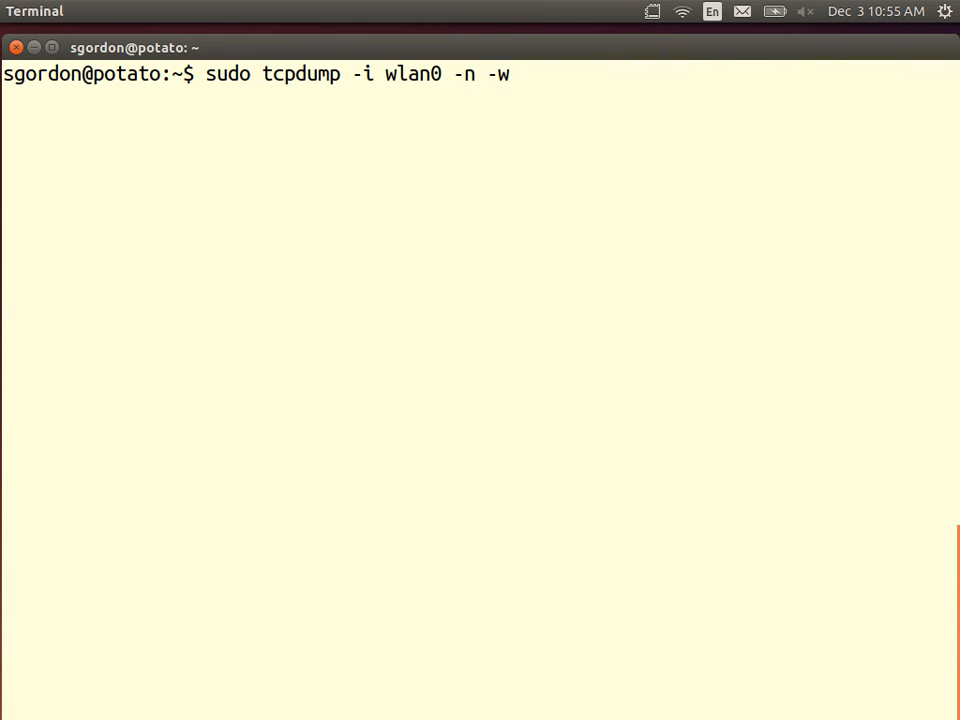
type("it-htt")
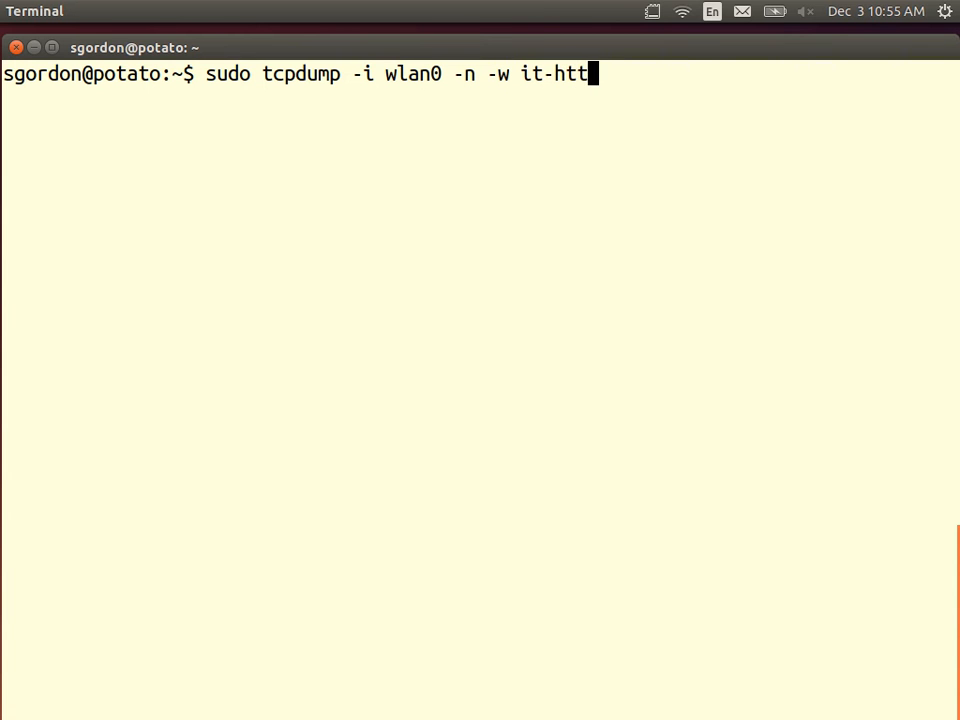
type("p.pca")
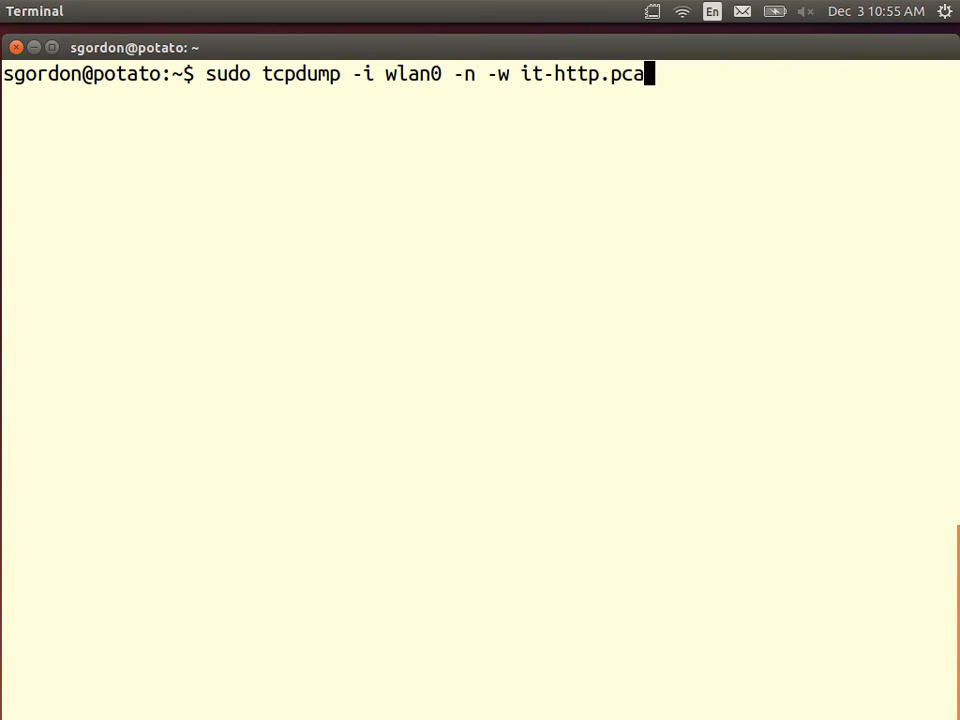
type("p")
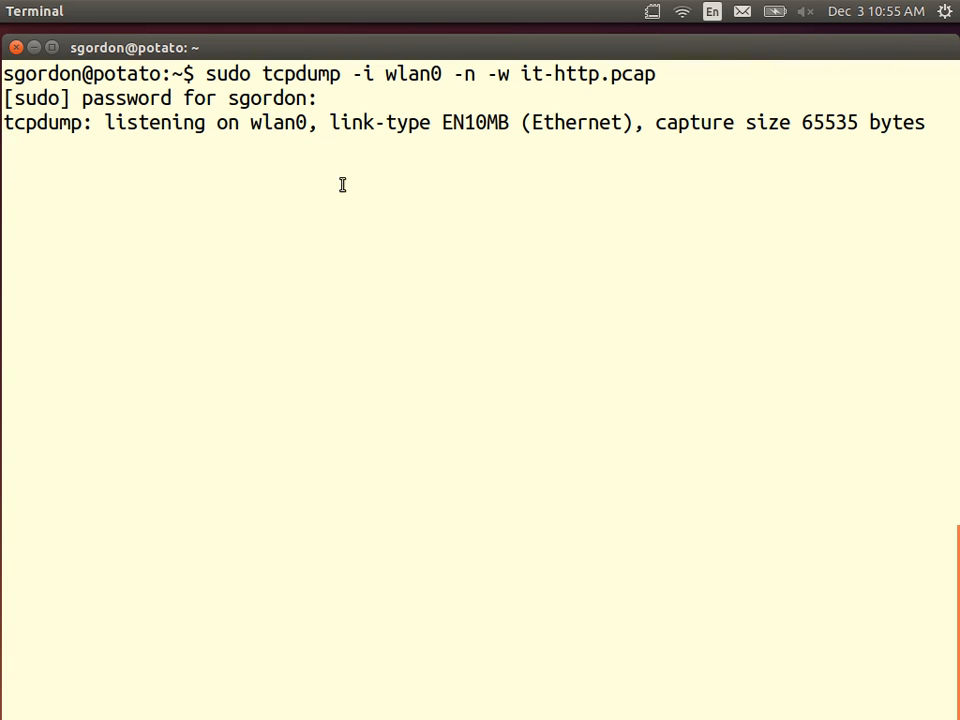
mouse_move(210, 188)
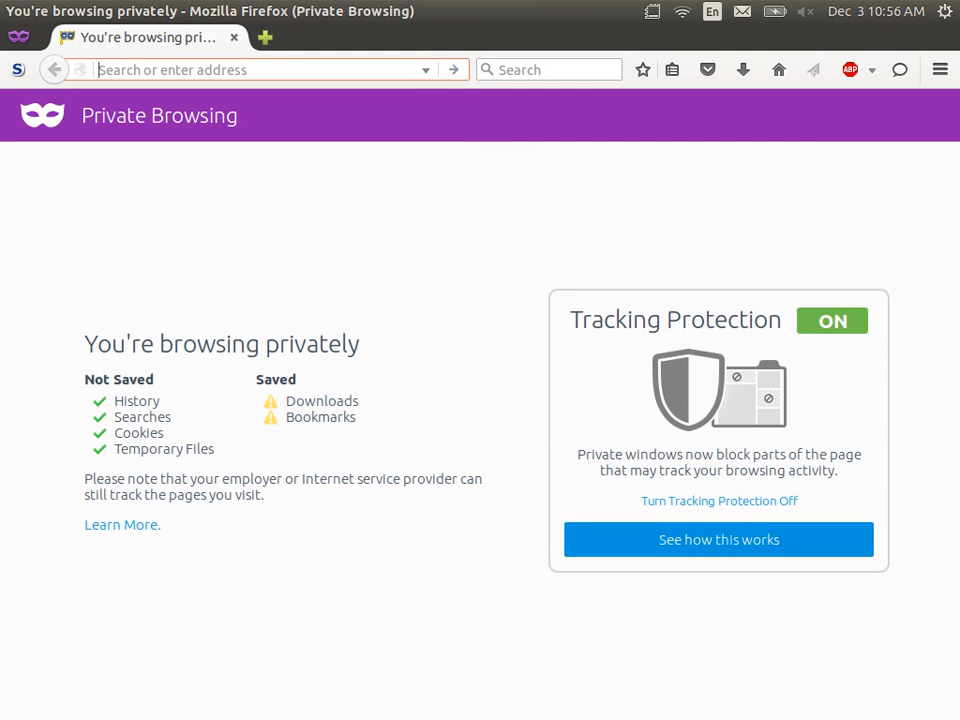
mouse_move(220, 302)
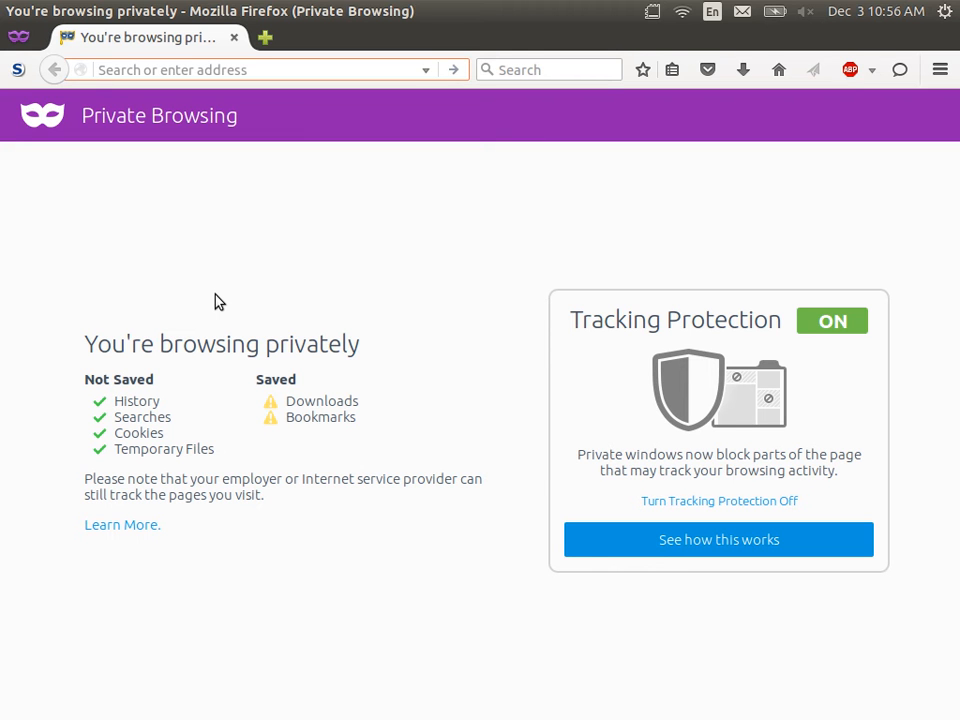
Leave the Firefox private browsing page to bring up a second terminal window
left_click(250, 70)
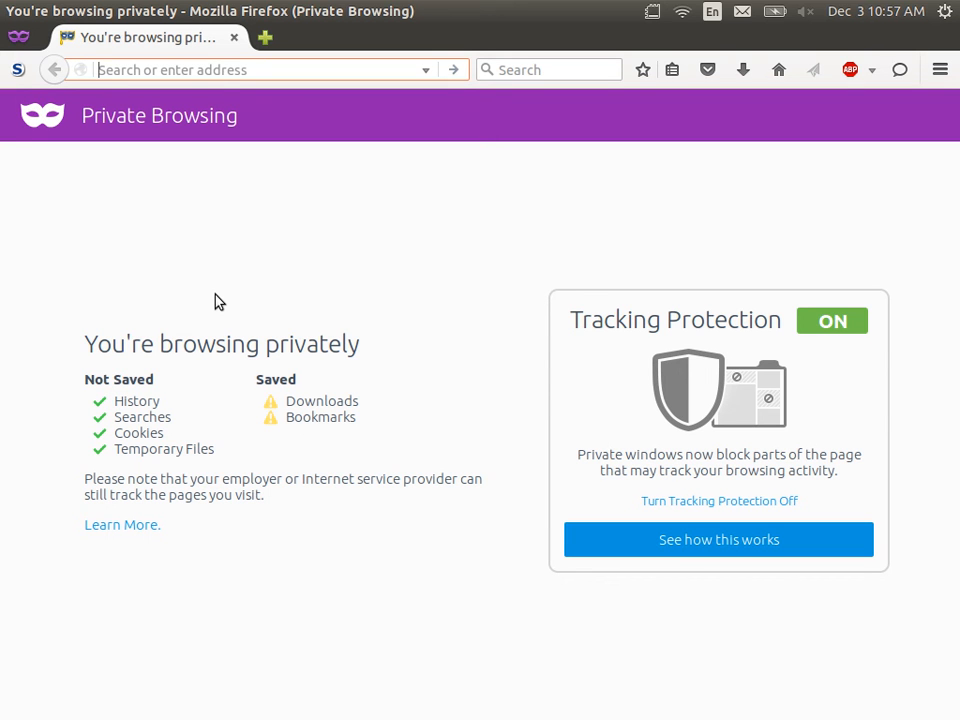
mouse_move(250, 252)
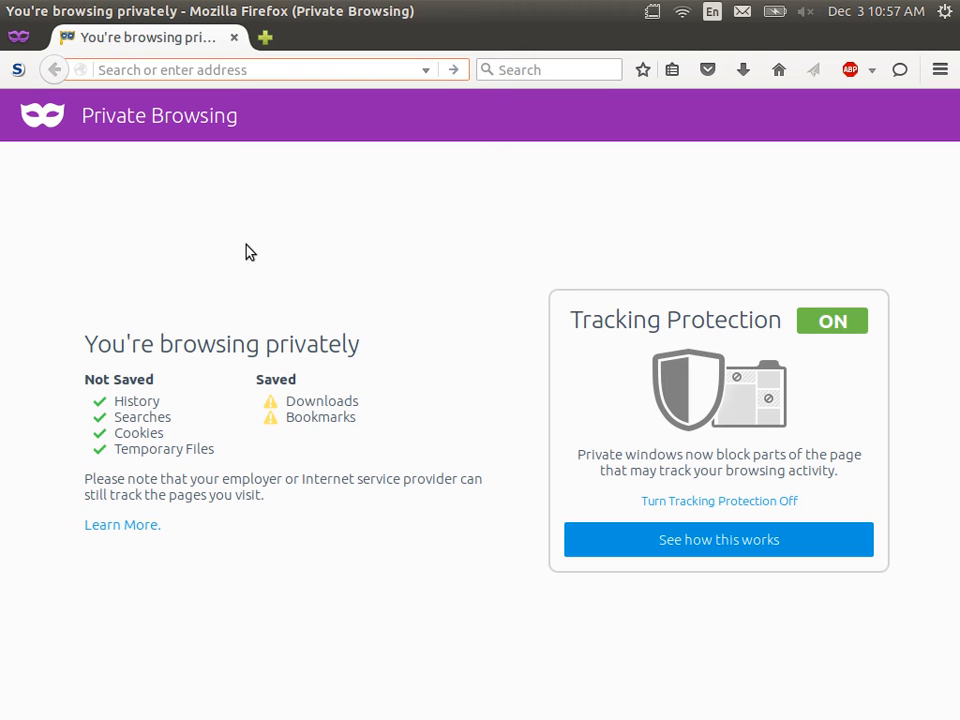
mouse_move(262, 296)
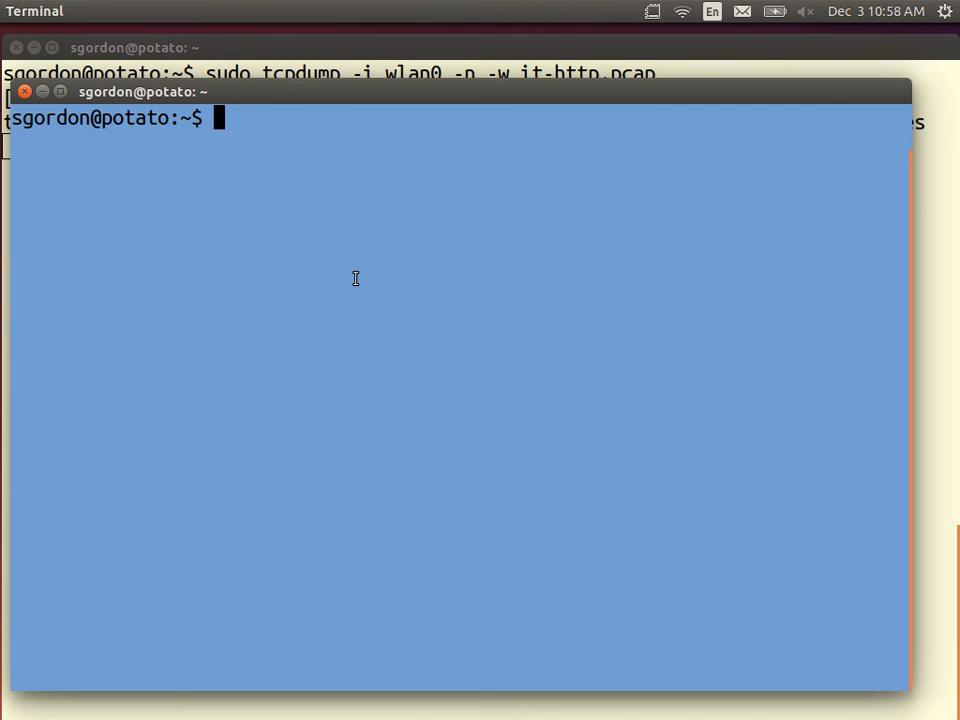
Resolve ict.siit.tu.ac.th with nslookup and select the returned address 203.131.209.82
type("nslook")
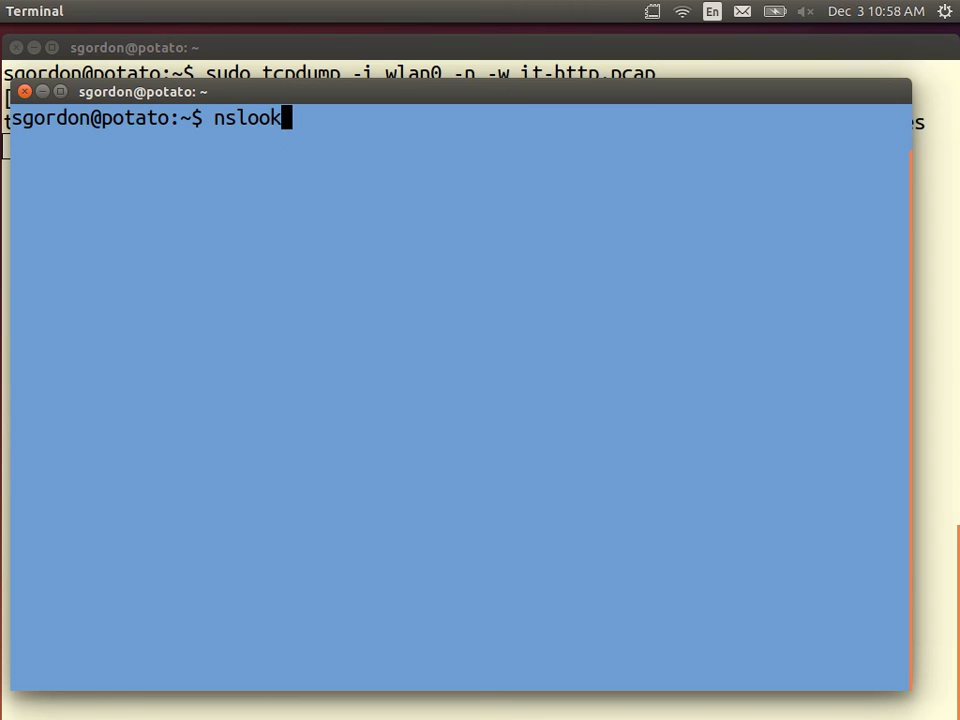
type("up")
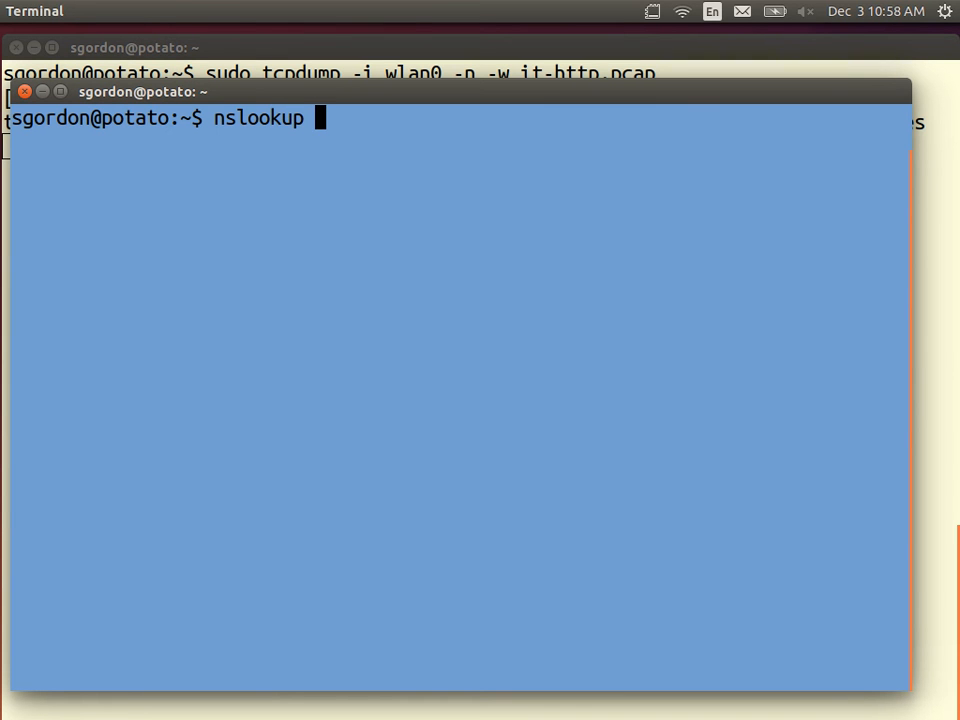
type("ict.siit.t")
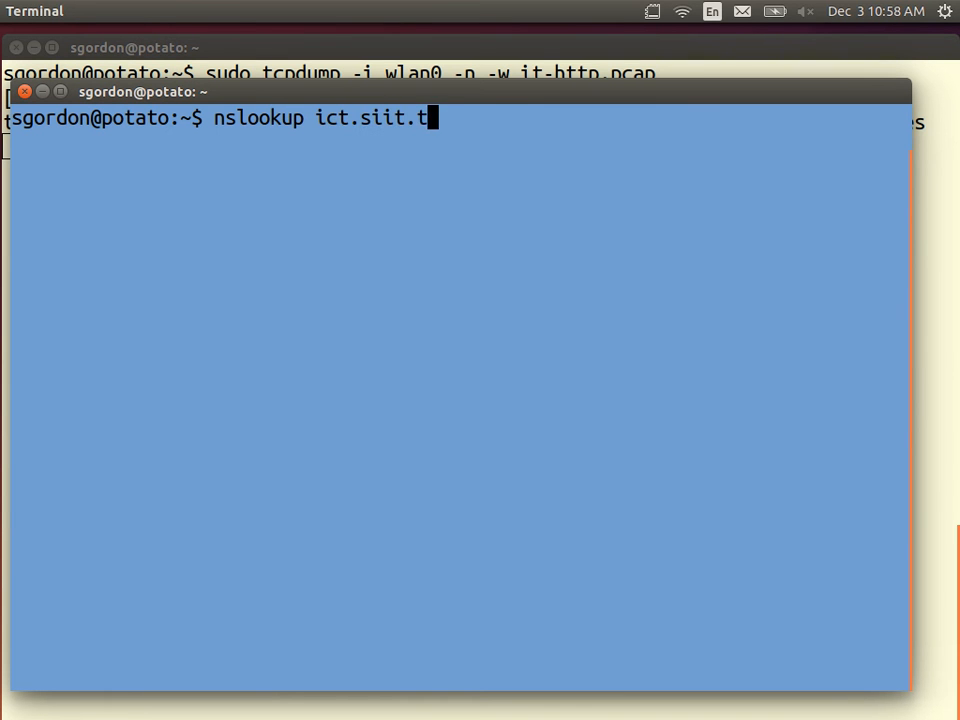
type("u.ac.th")
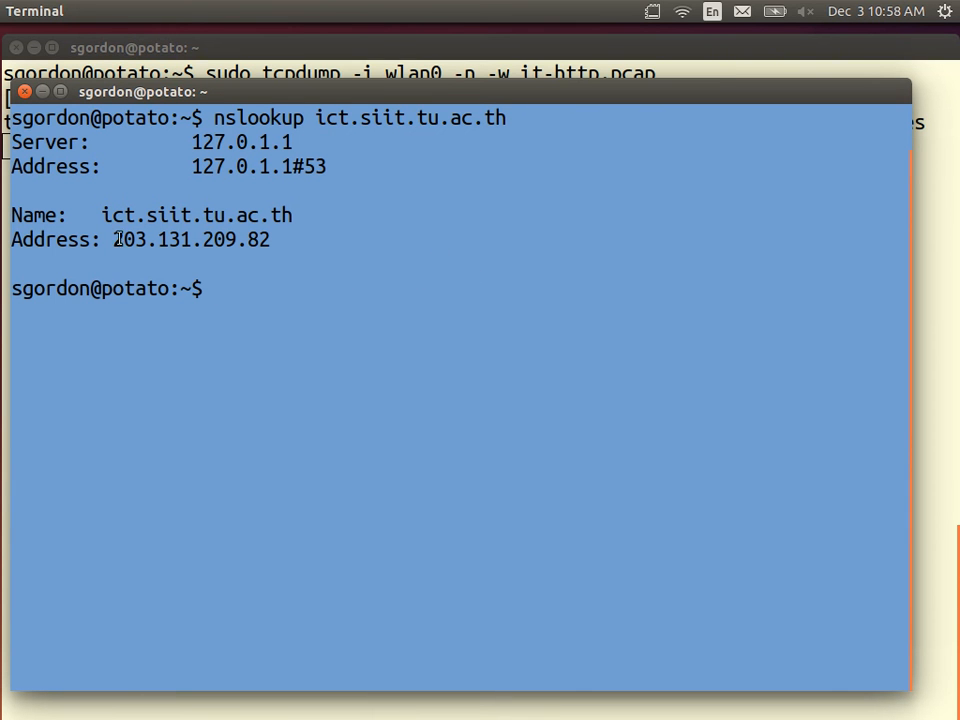
left_click_drag(112, 240, 268, 240)
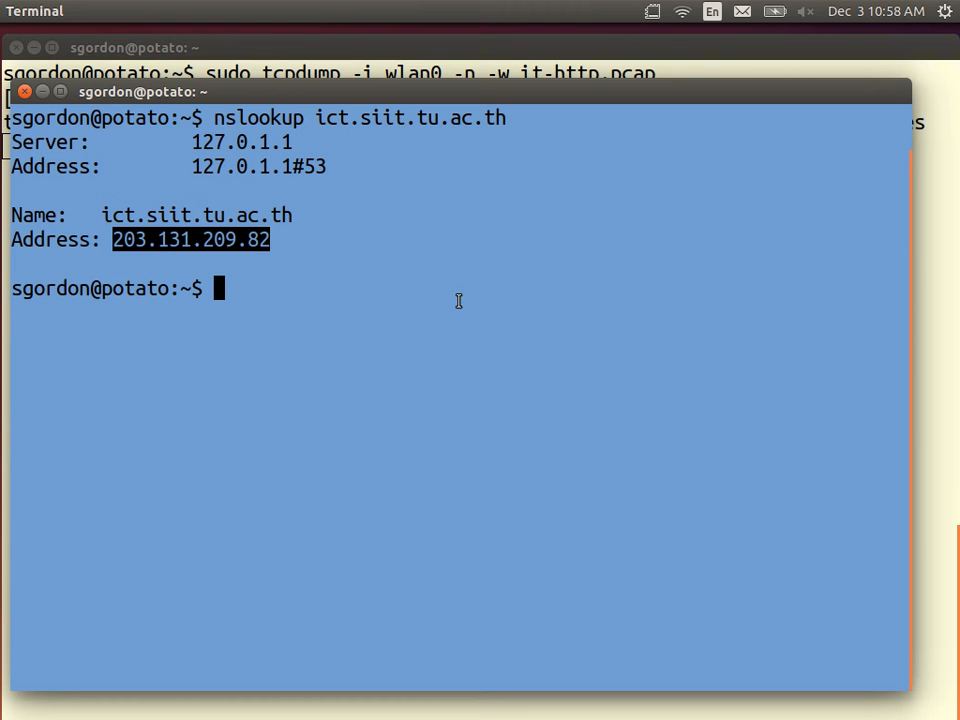
mouse_move(244, 240)
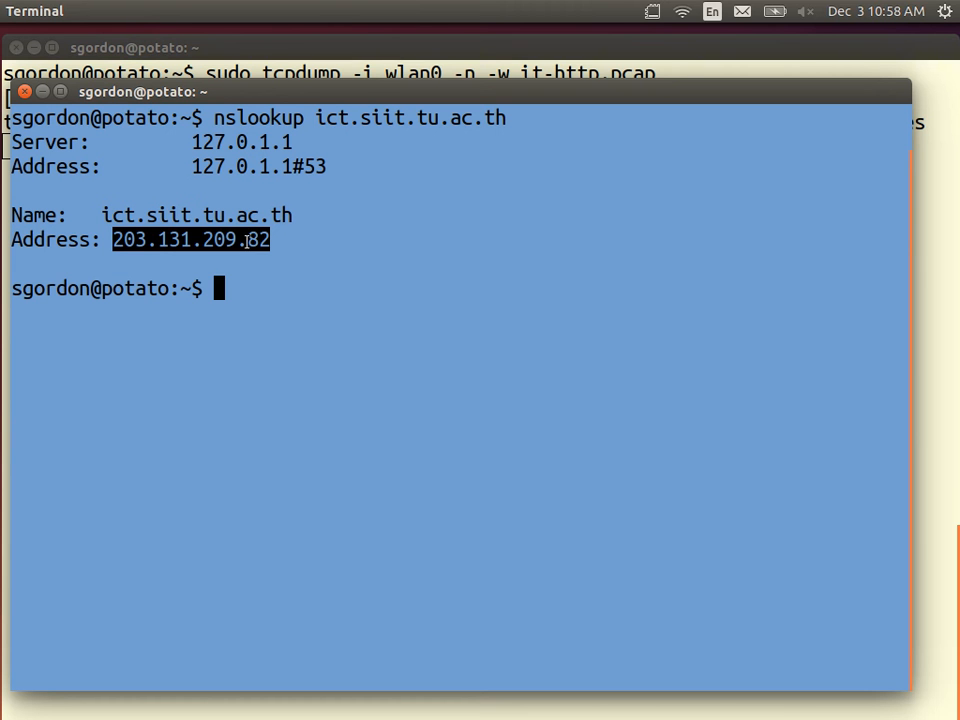
mouse_move(356, 336)
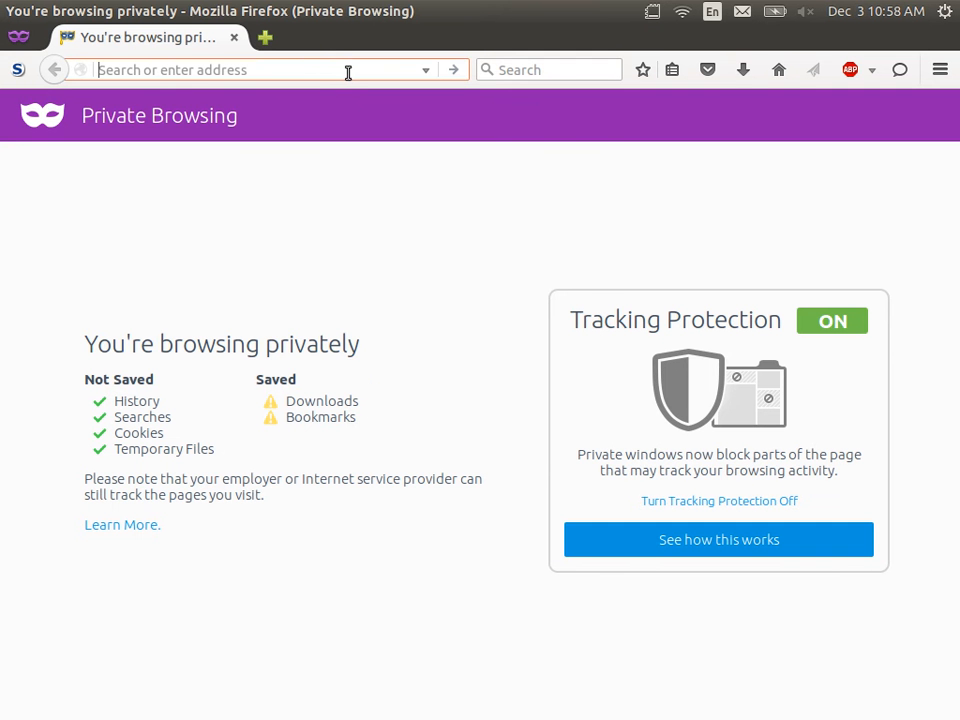
Load 203.131.209.82/it.html in Firefox, showing the Well Done page
type("203.131.209.82")
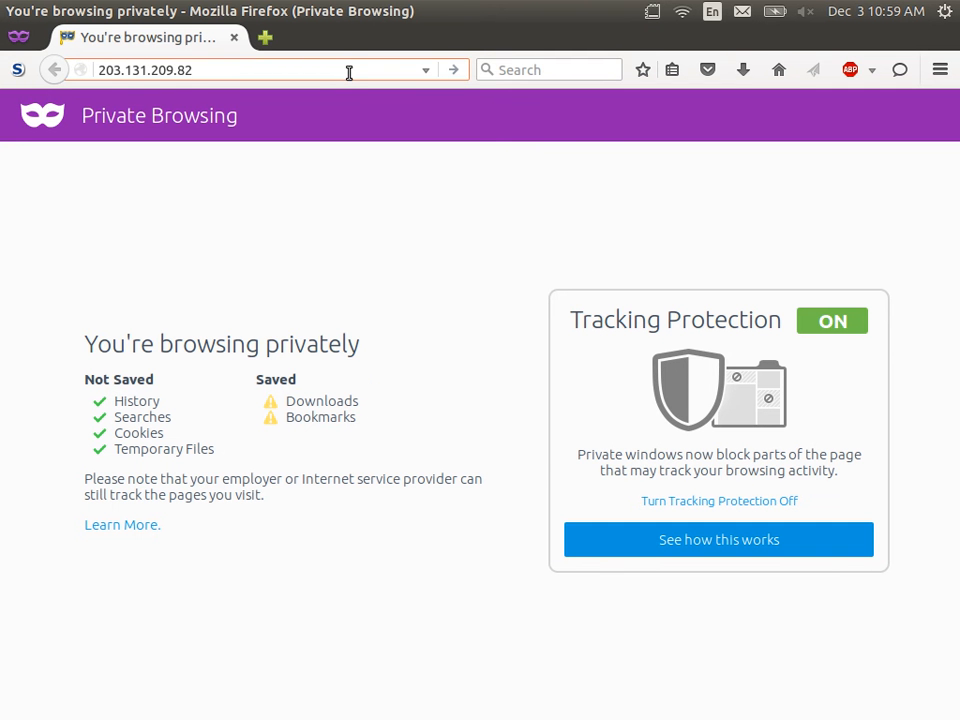
type("/i")
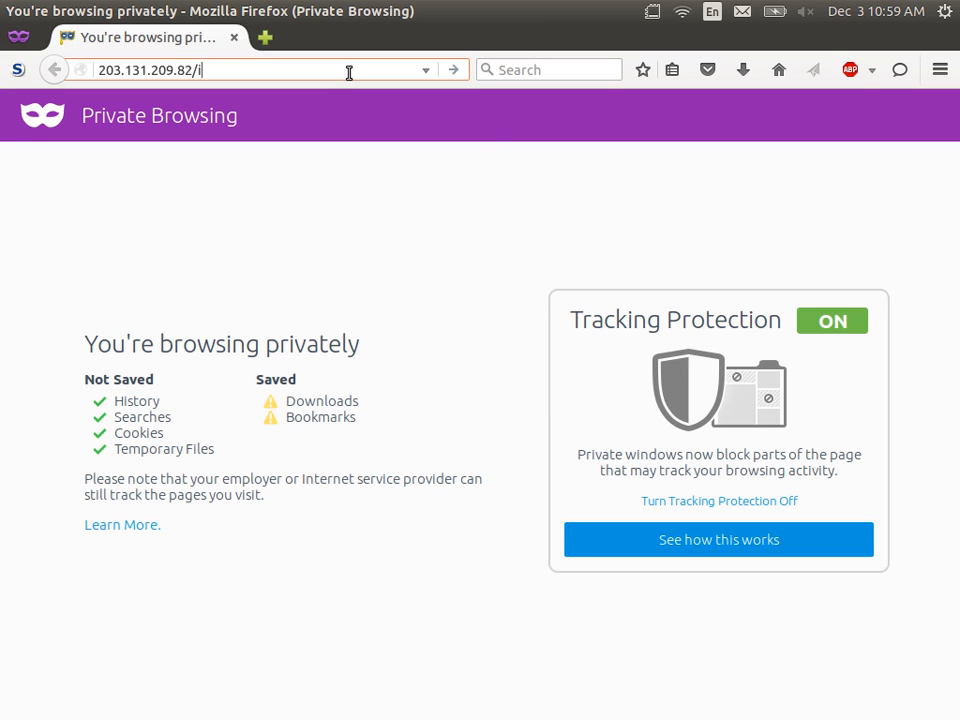
type("t.html")
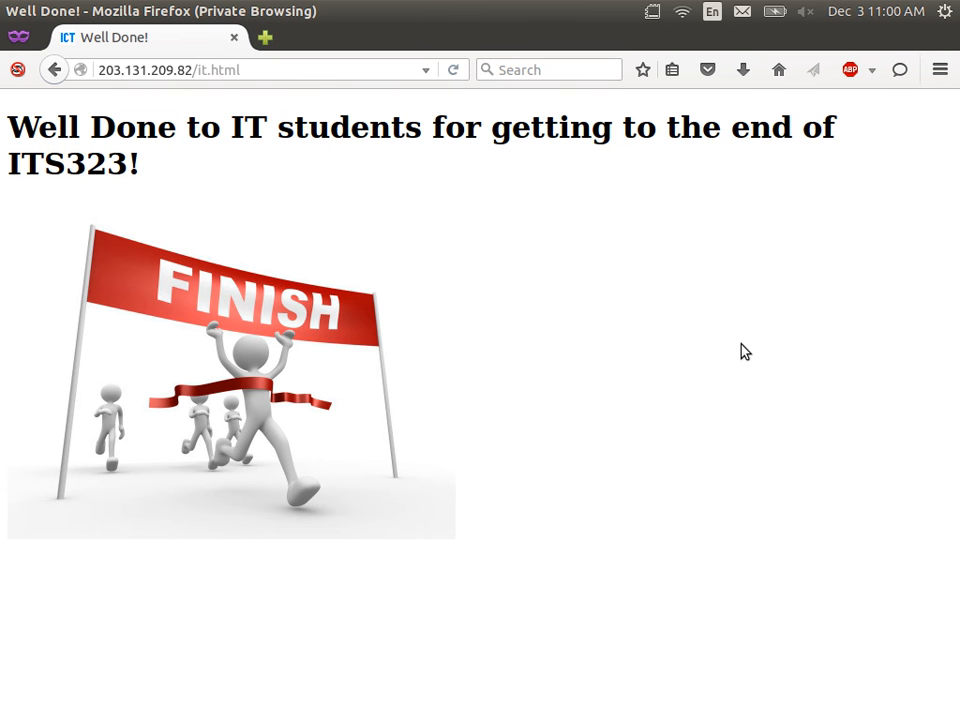
mouse_move(752, 336)
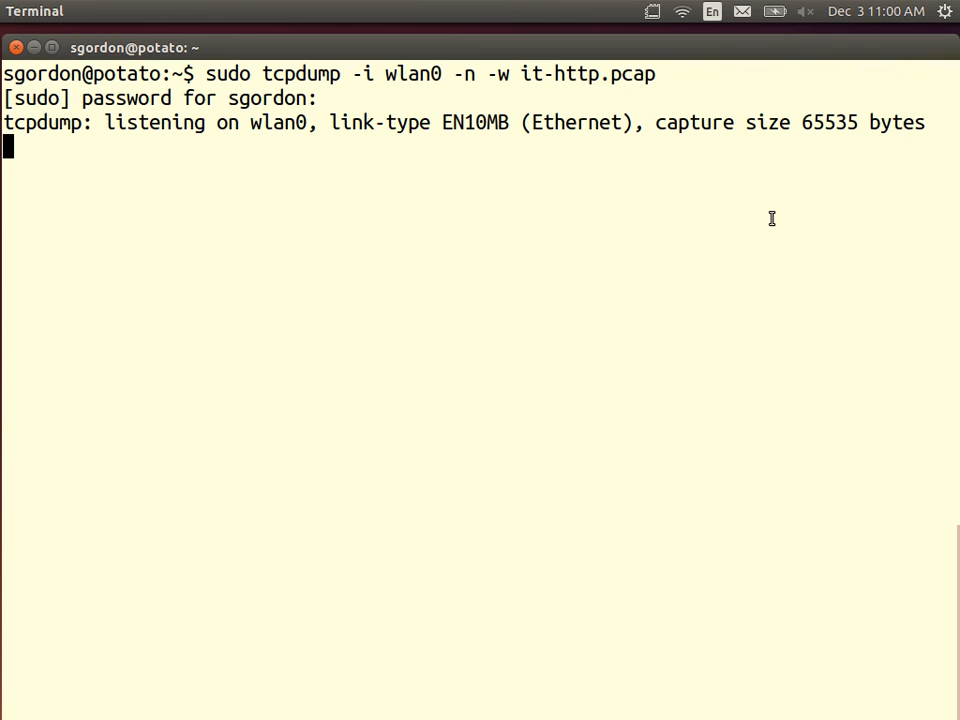
Stop the tcpdump capture with Ctrl+C, ending with 27525 packets in it-http.pcap
key("ctrl+c")
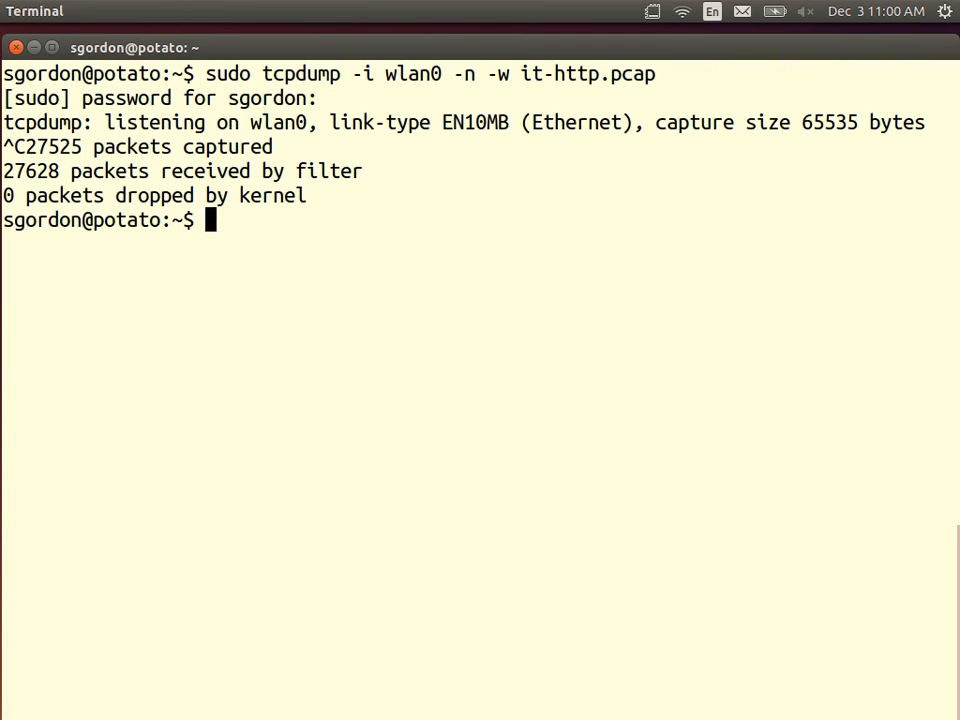
mouse_move(62, 160)
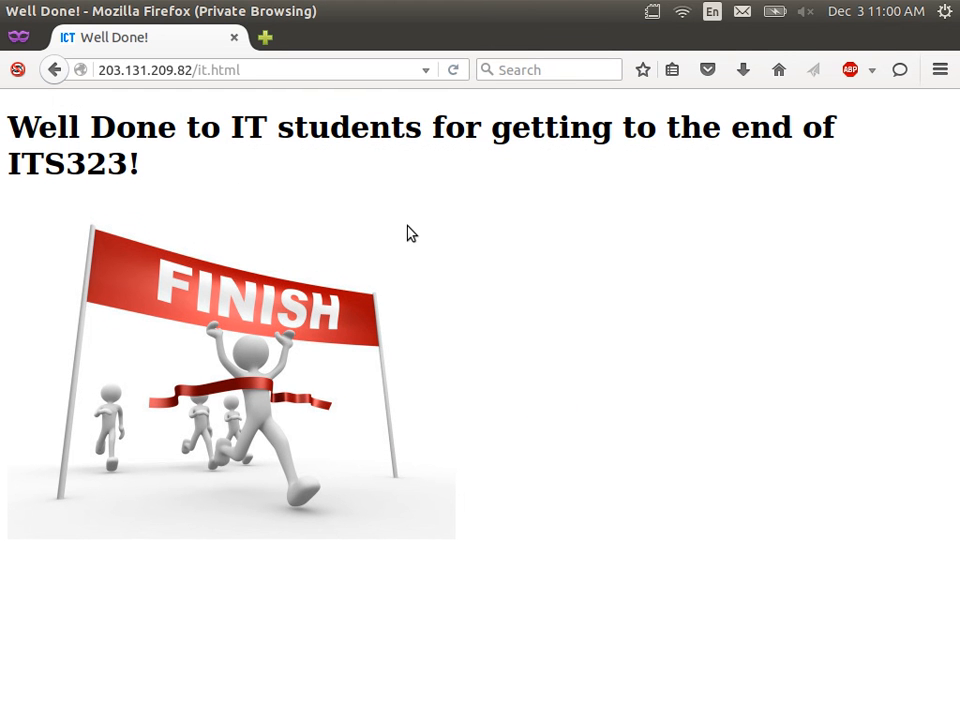
mouse_move(564, 252)
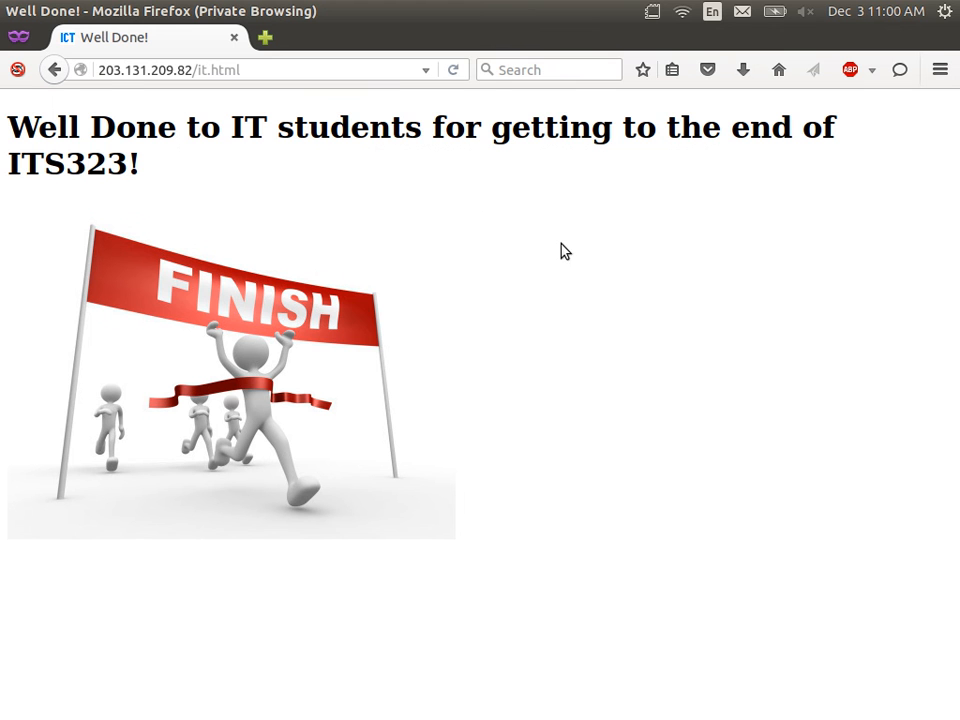
View the HTML source of the it.html page via the page's context menu
right_click(558, 244)
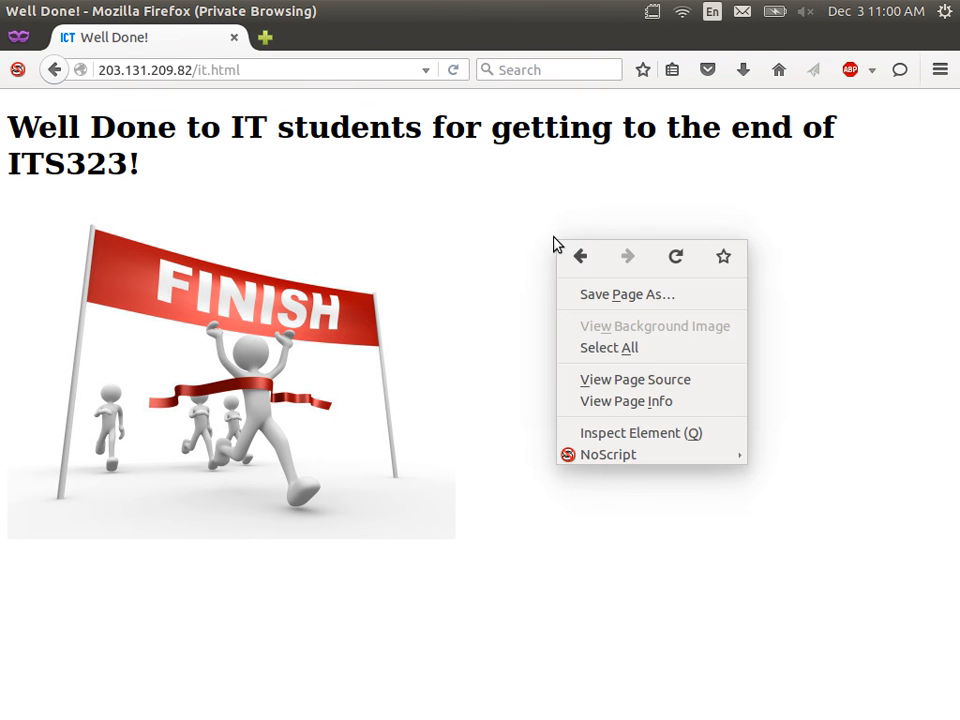
mouse_move(644, 380)
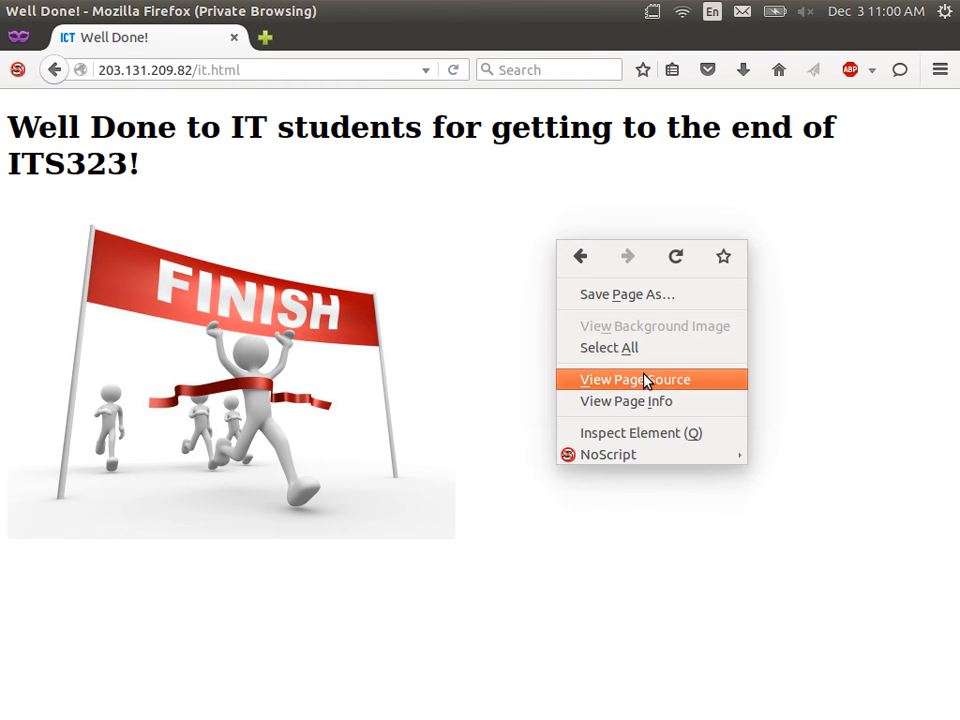
left_click(636, 380)
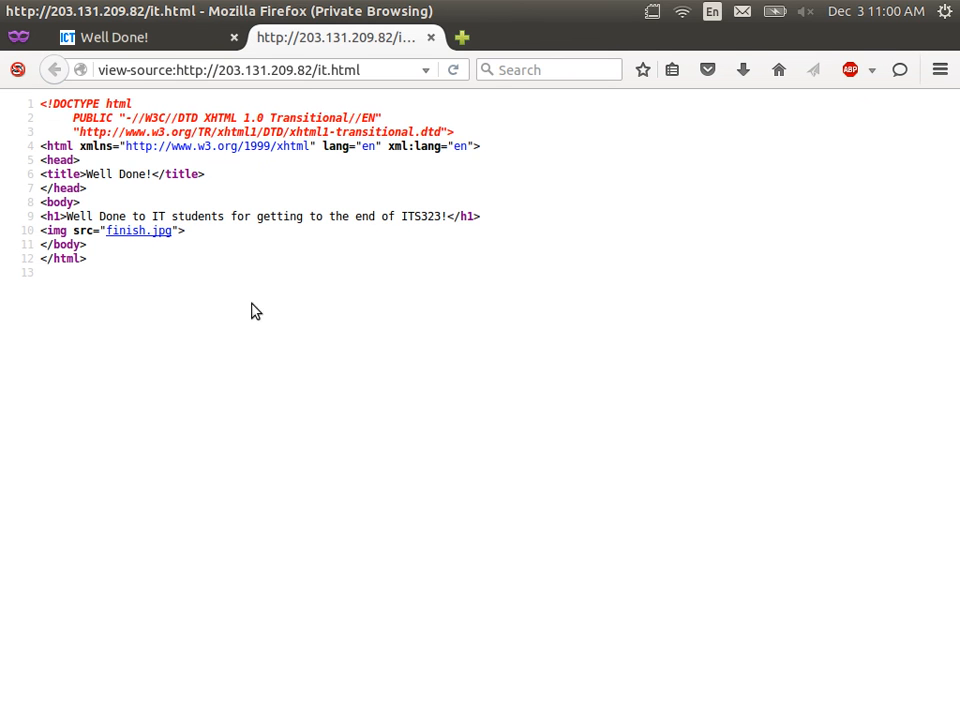
mouse_move(366, 486)
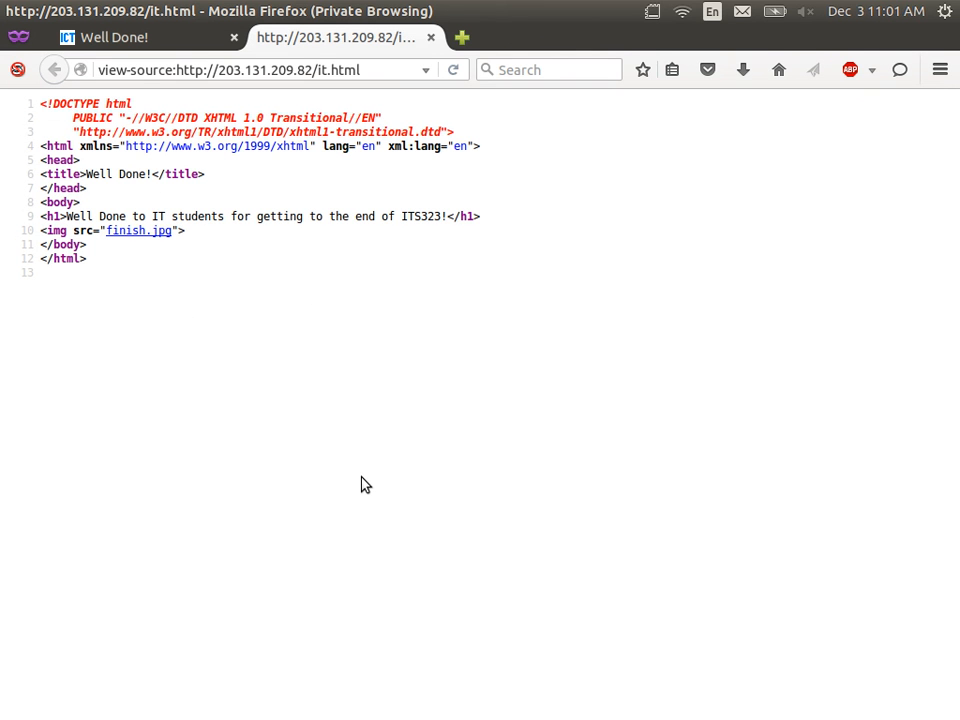
mouse_move(292, 460)
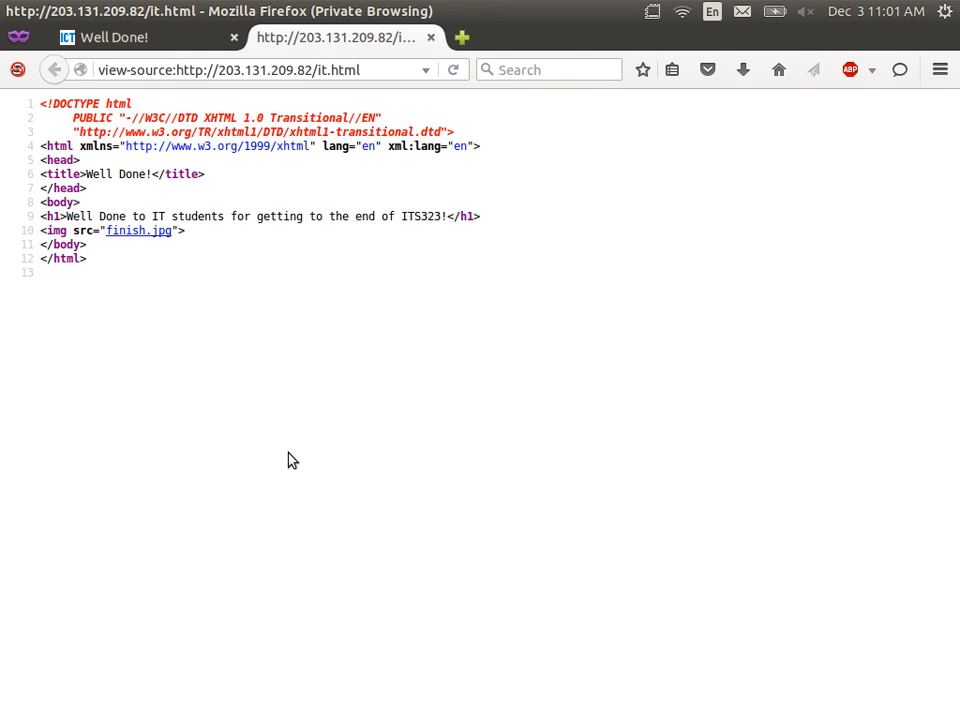
mouse_move(202, 376)
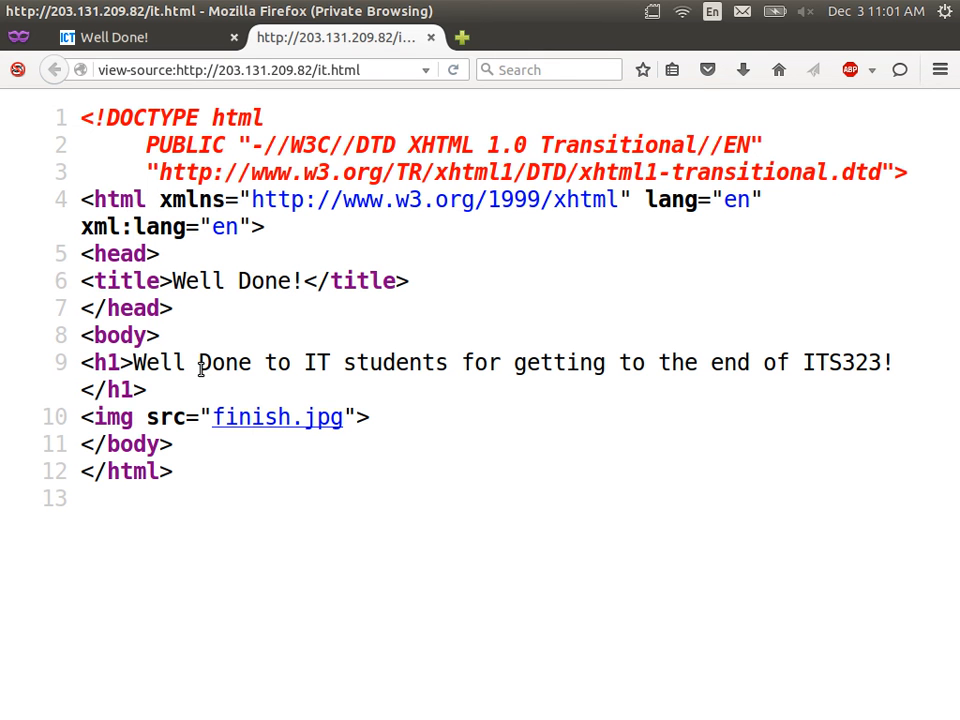
mouse_move(316, 390)
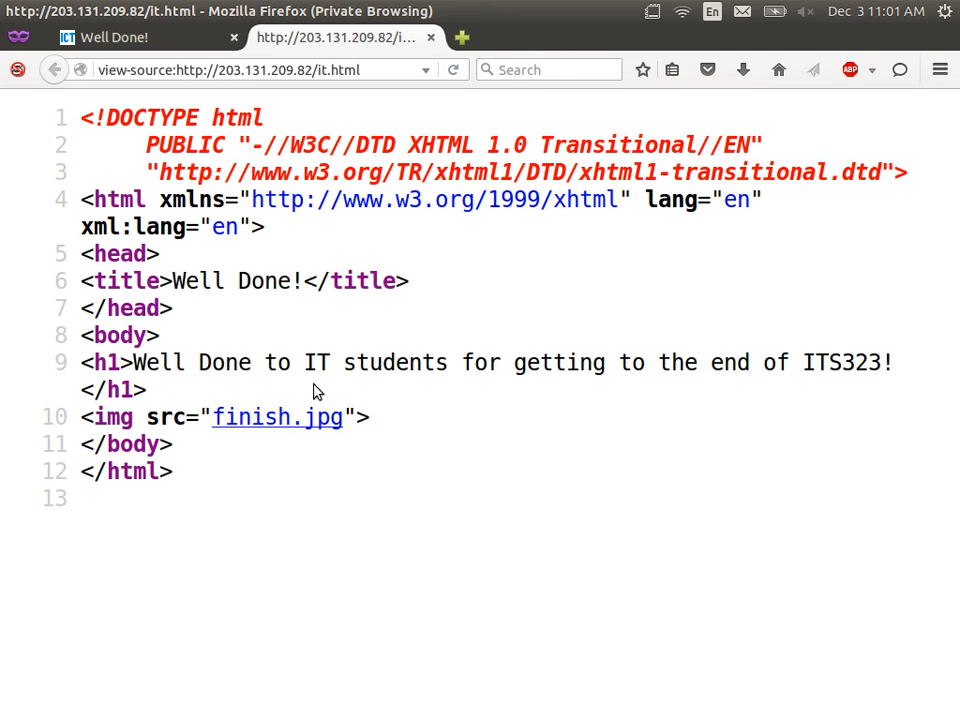
mouse_move(344, 228)
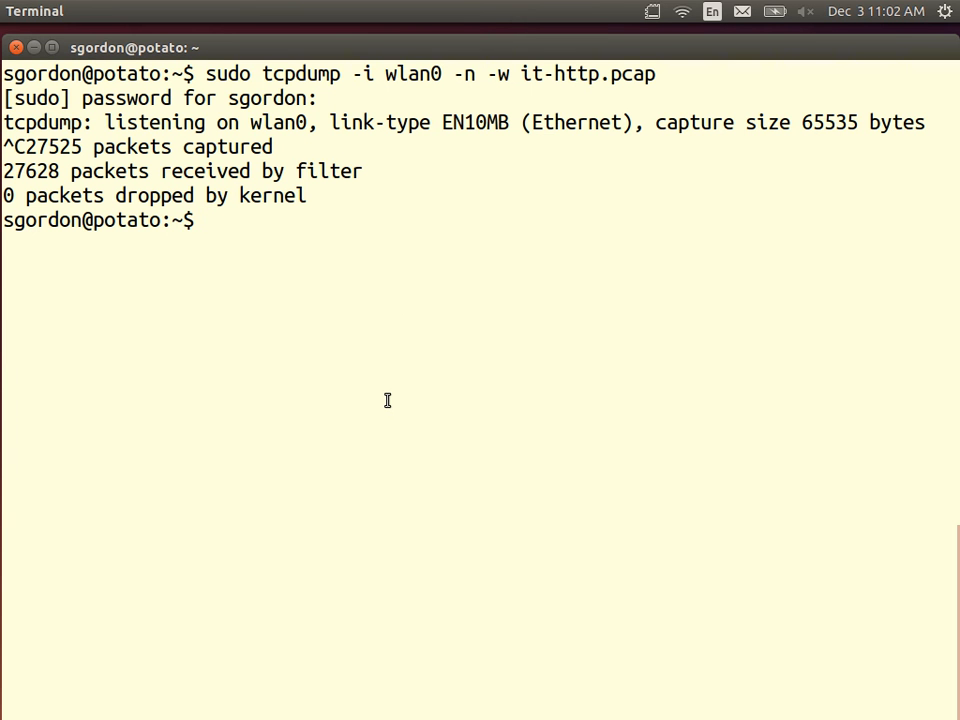
Launch Wireshark on the saved capture with wireshark it-http.pcap
type("wire")
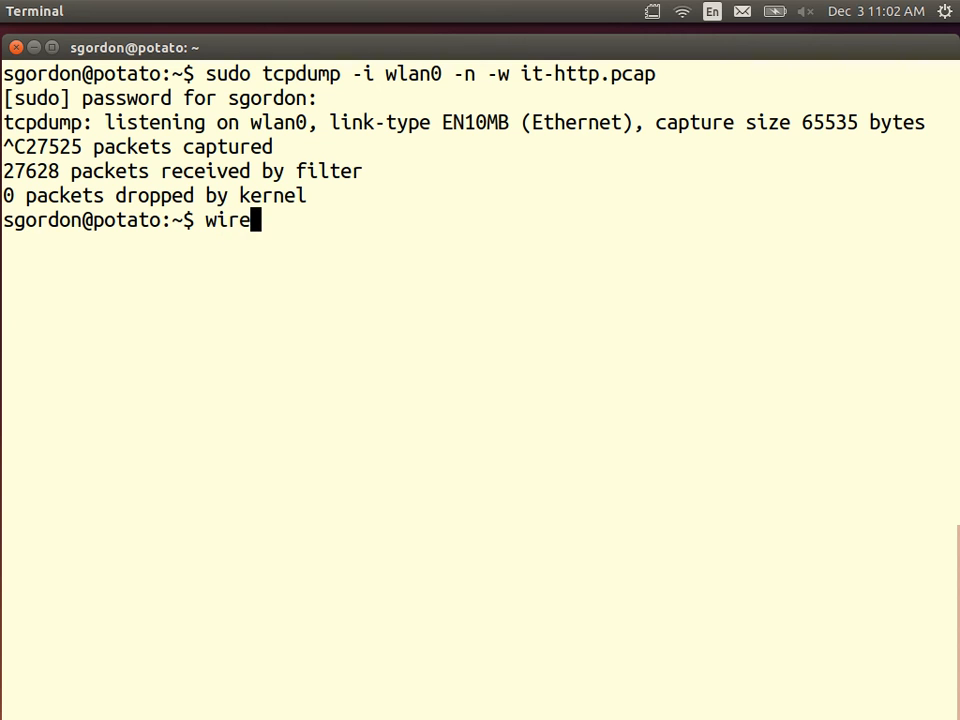
type("shark")
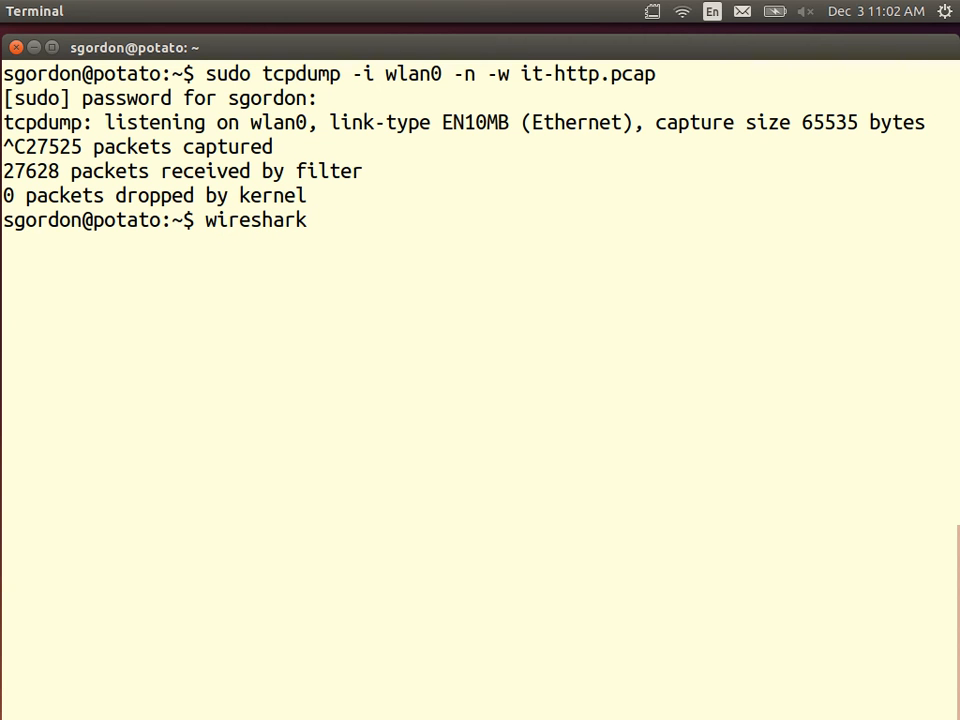
type("it-")
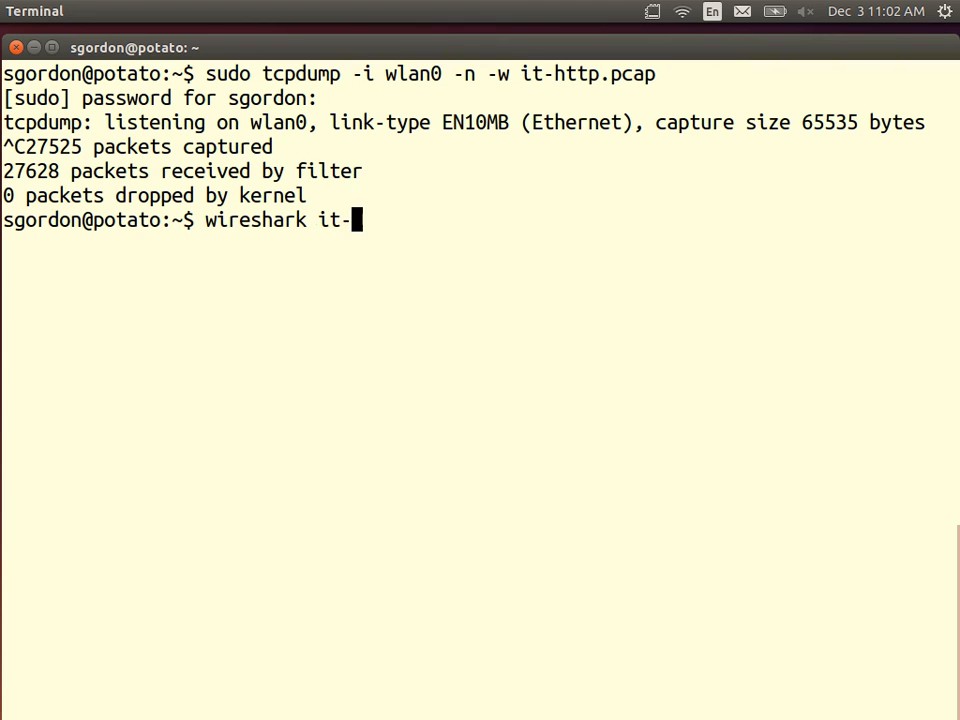
type("http.pcap")
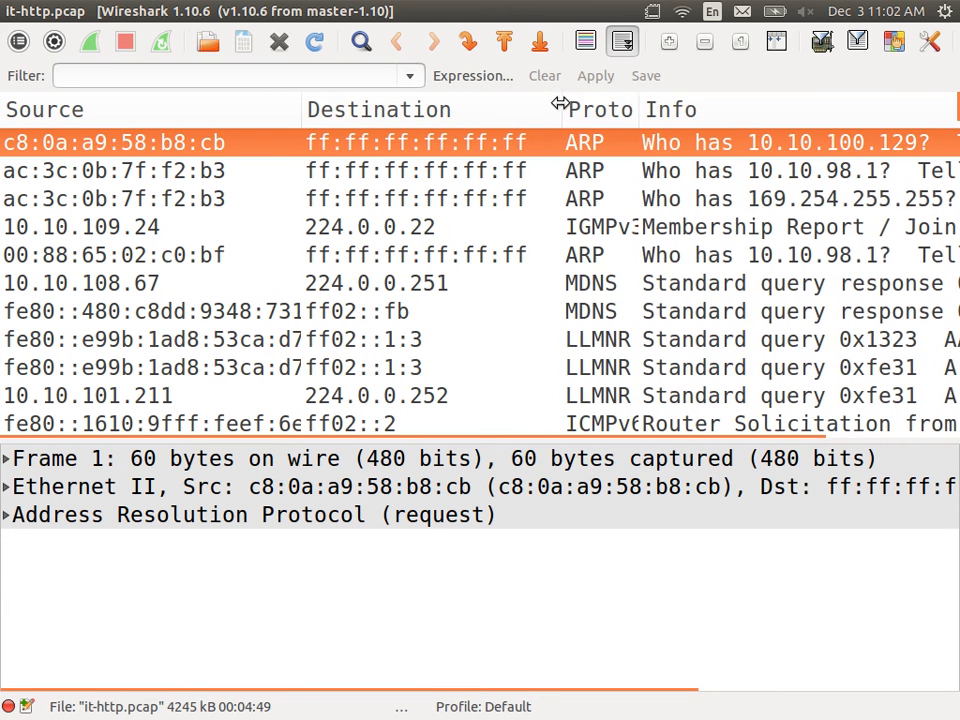
Widen the Protocol column and inspect the second ARP request from ac:3c:0b:7f:f2:b3
left_click_drag(558, 108, 620, 108)
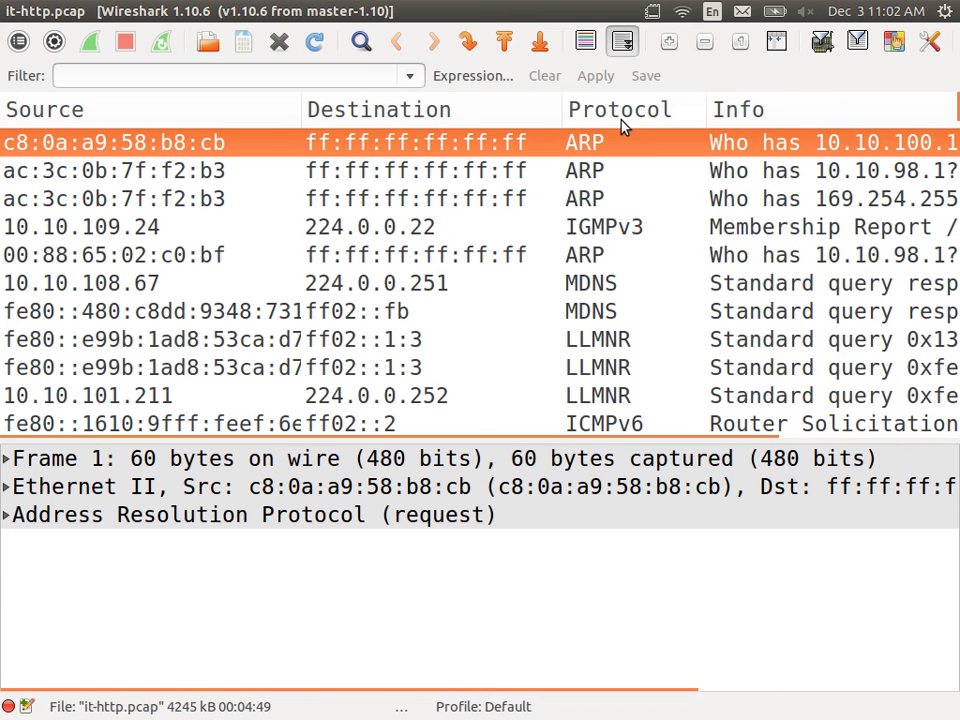
mouse_move(492, 160)
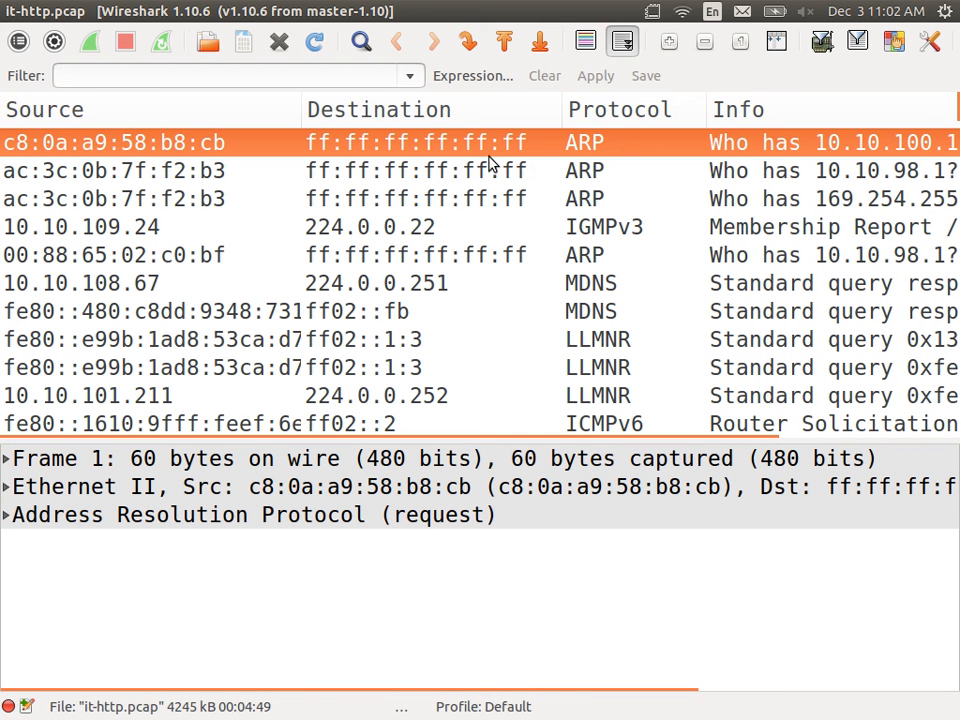
mouse_move(234, 172)
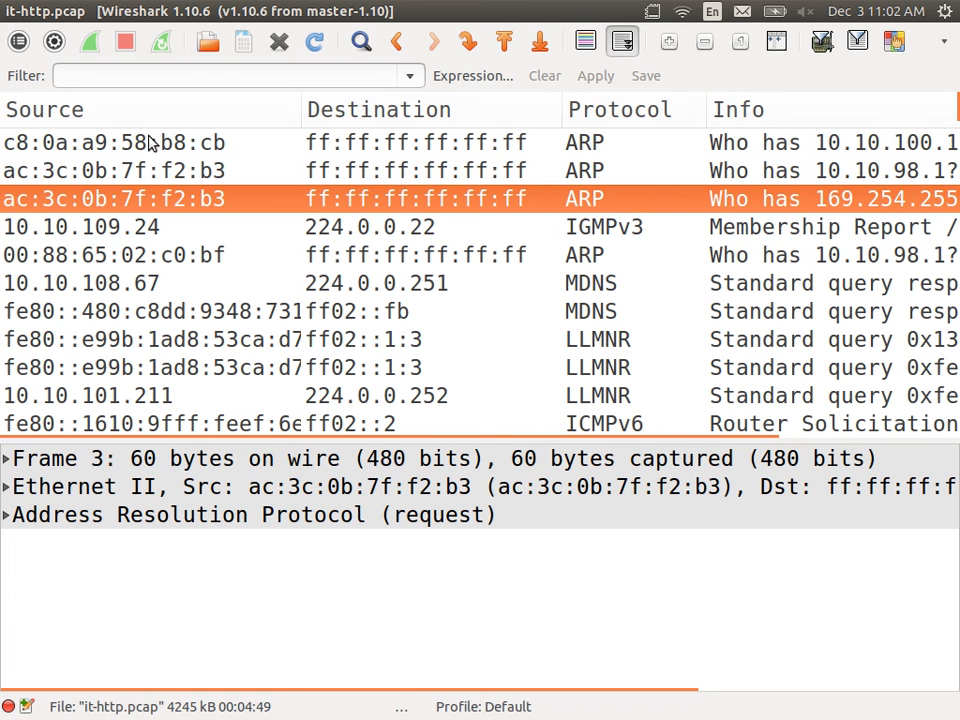
left_click(150, 170)
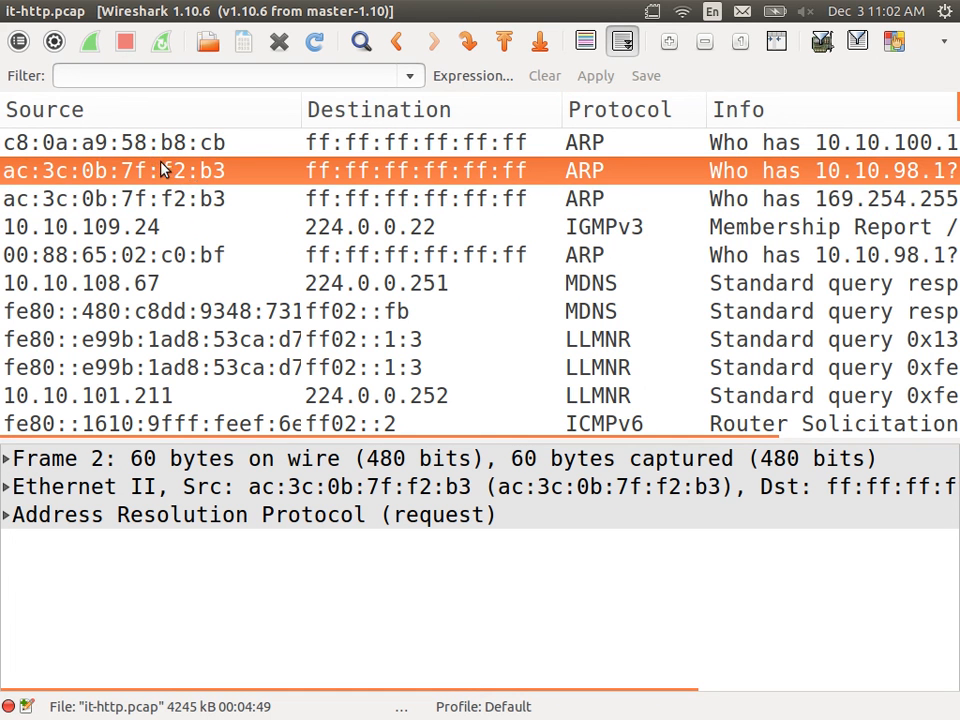
mouse_move(604, 184)
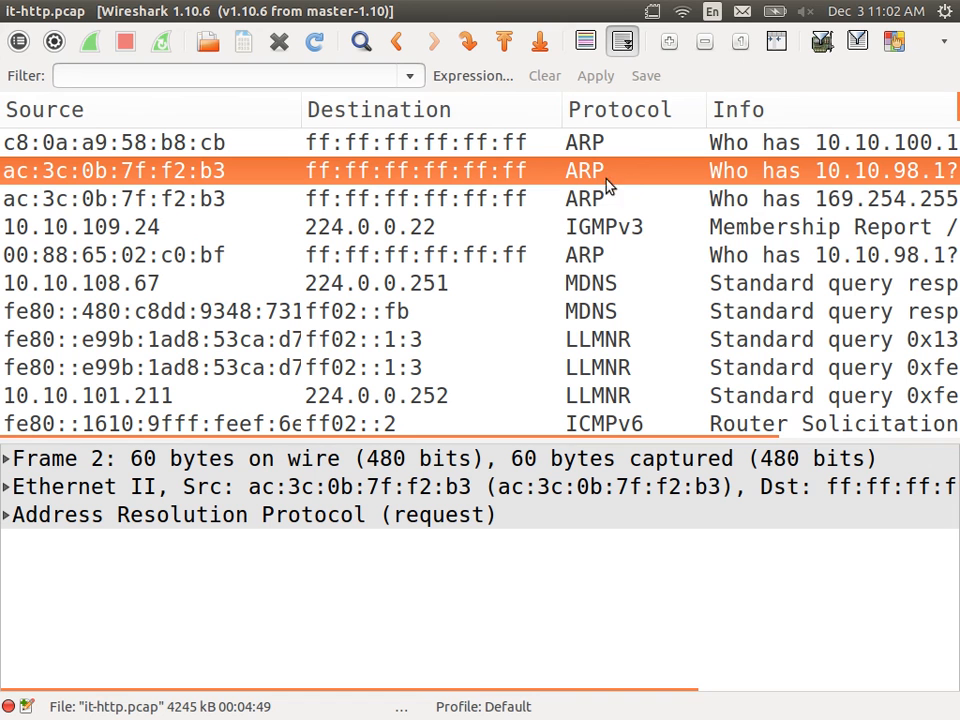
mouse_move(808, 178)
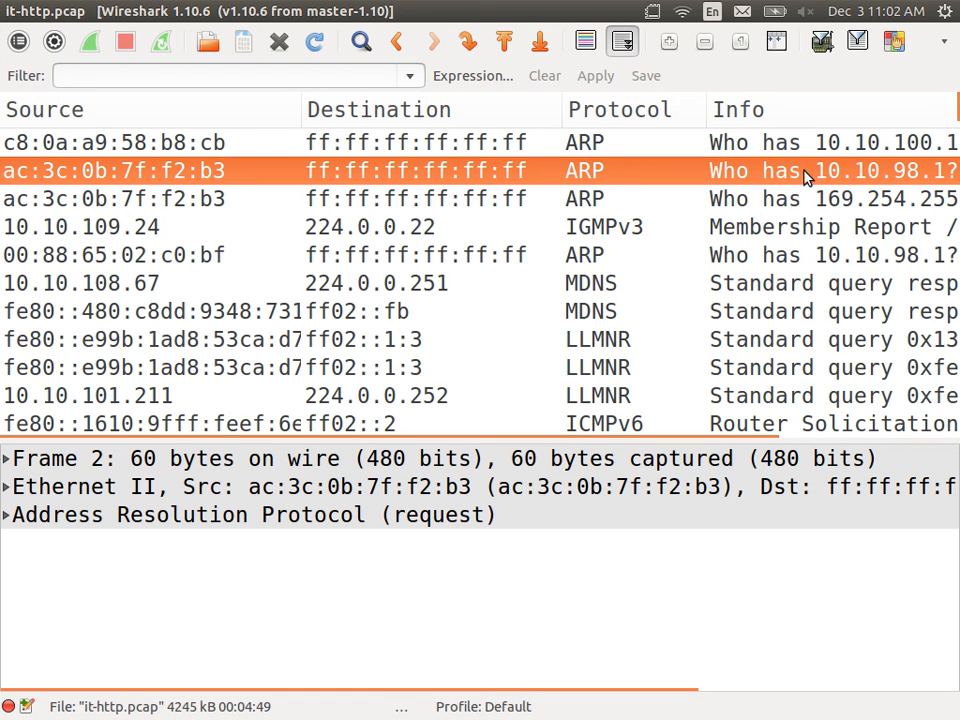
mouse_move(448, 296)
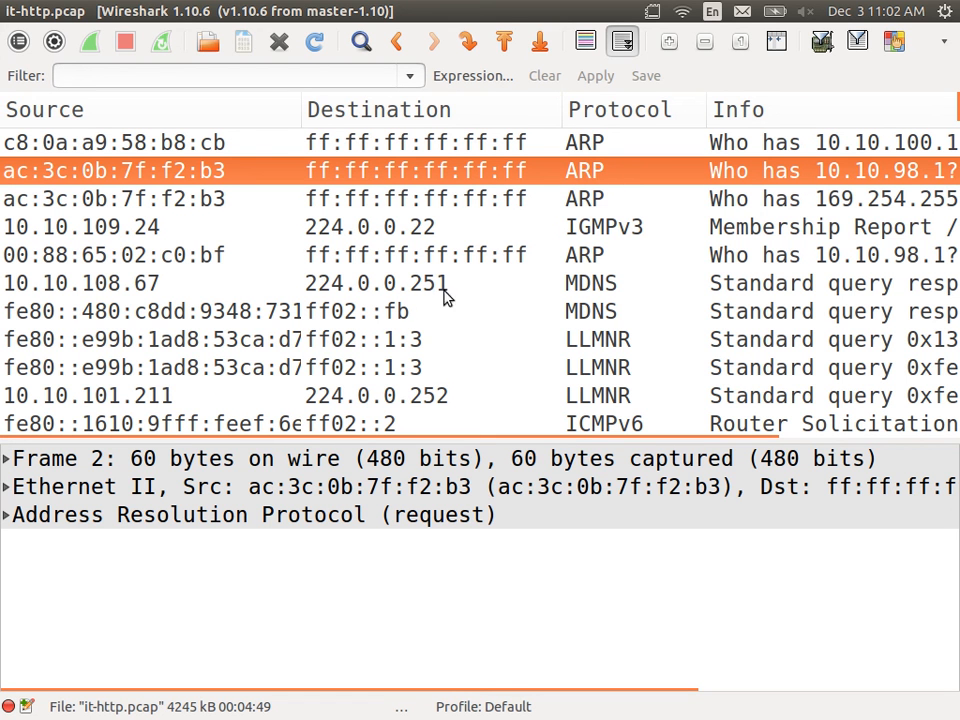
mouse_move(476, 290)
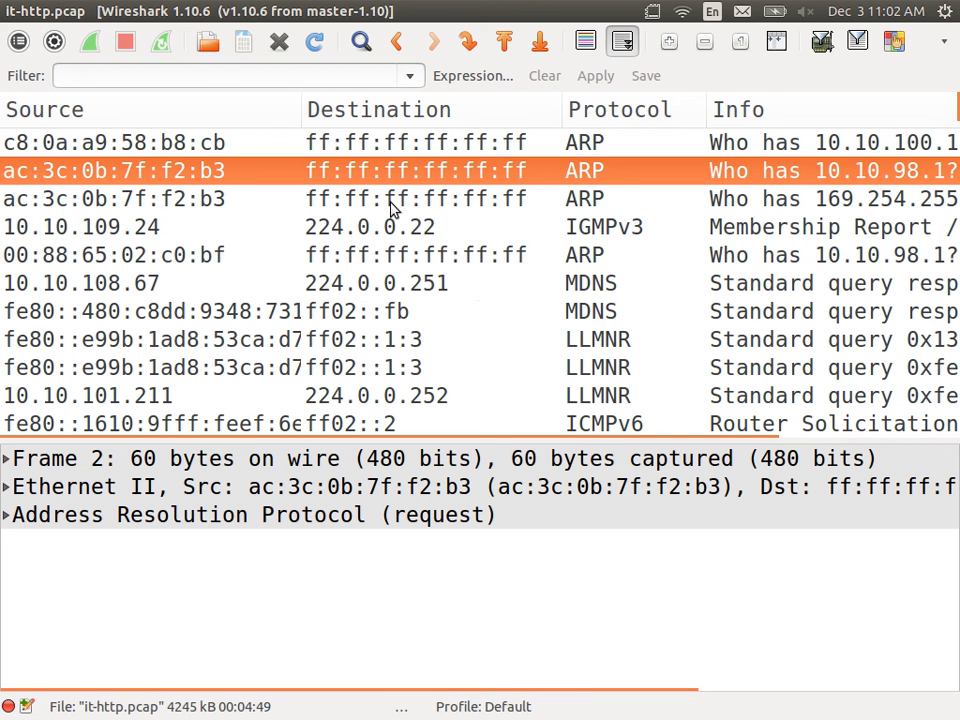
Apply the display filter ip.addr==203.131.209.82 to show the handshake and HTTP exchange
left_click(236, 76)
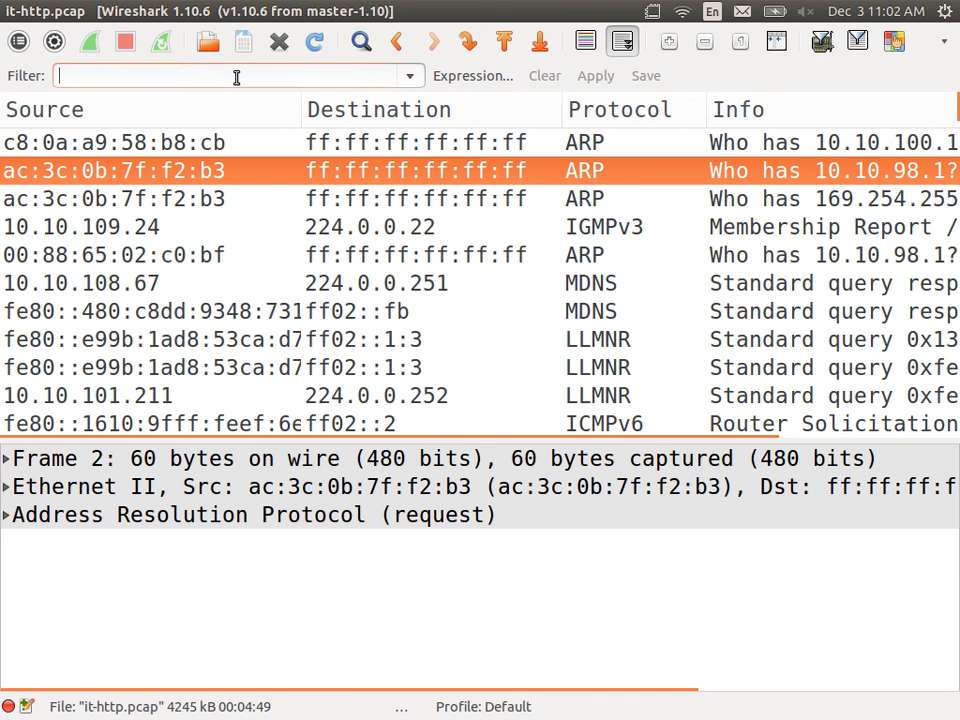
type("ip/a")
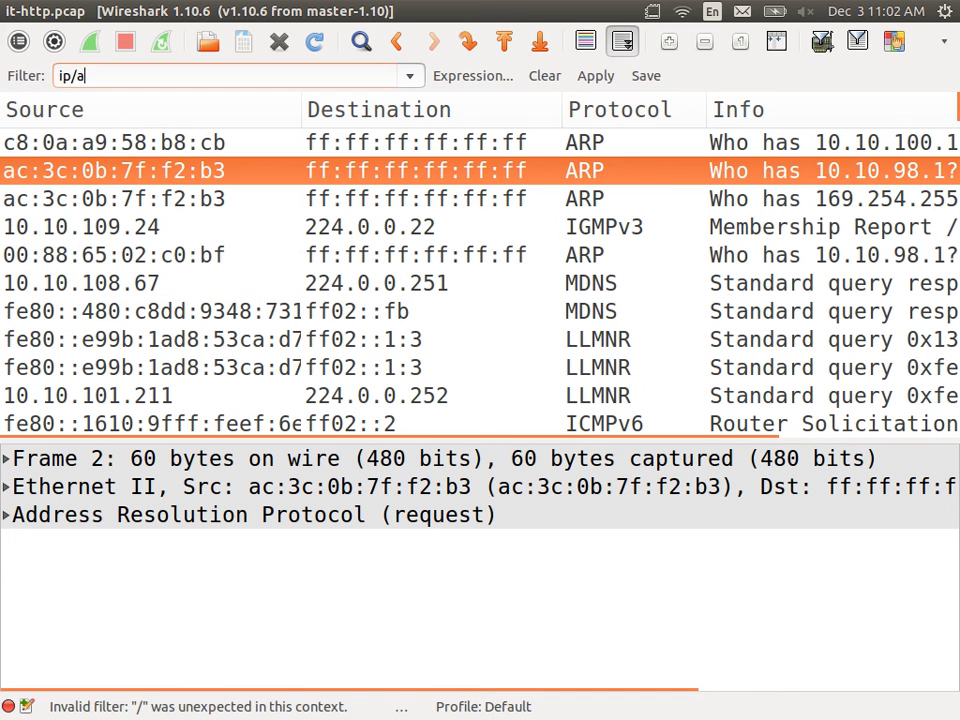
key("BackSpace")
type(".addr")
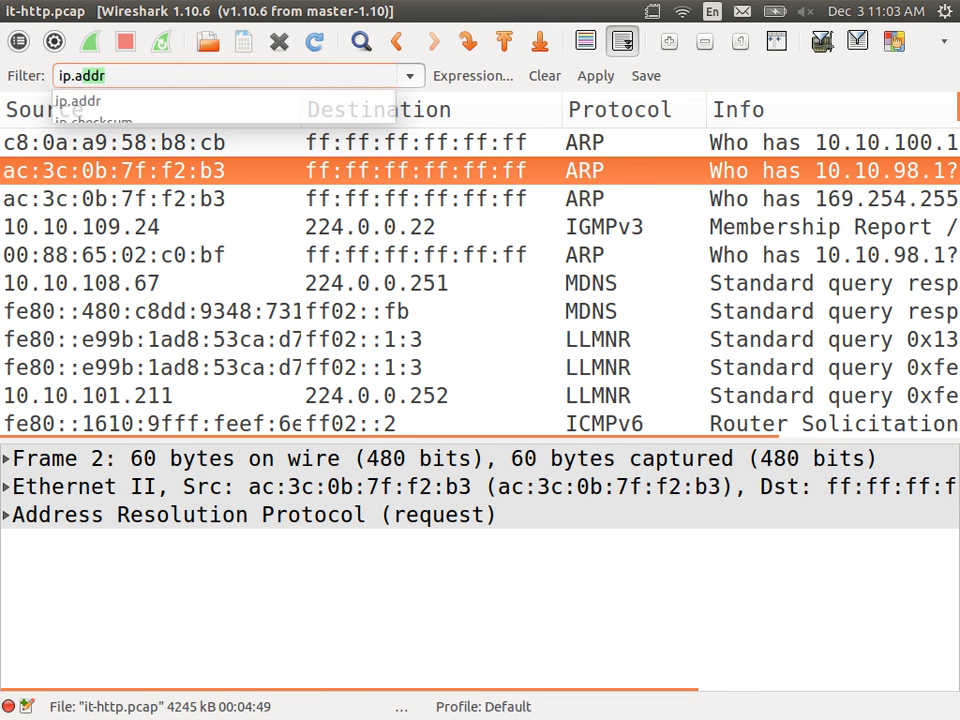
type("==203.131.209.82")
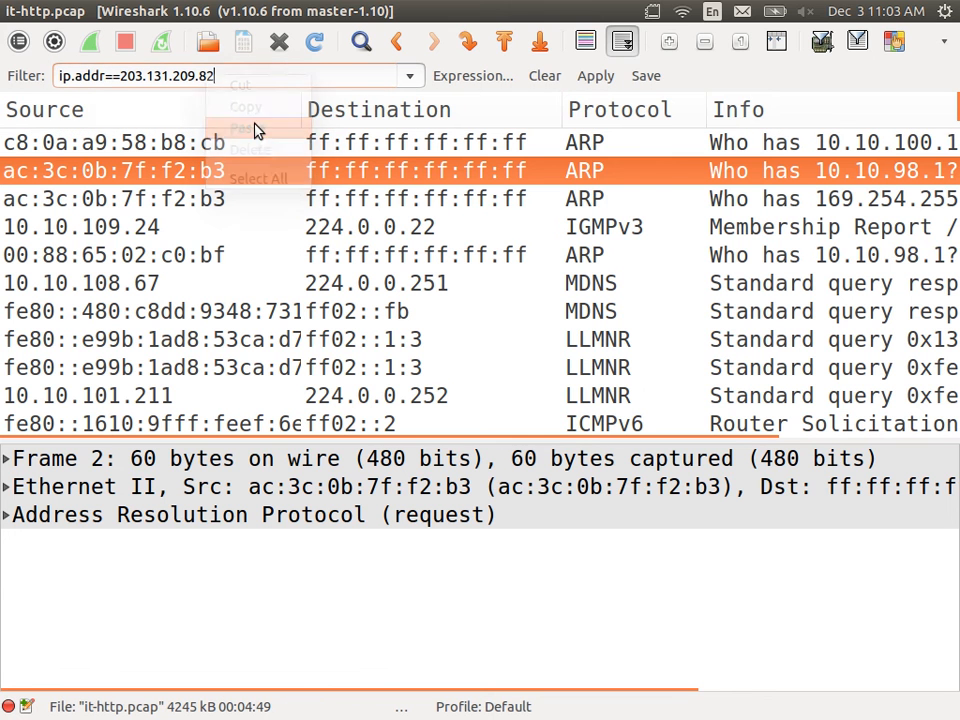
left_click(324, 140)
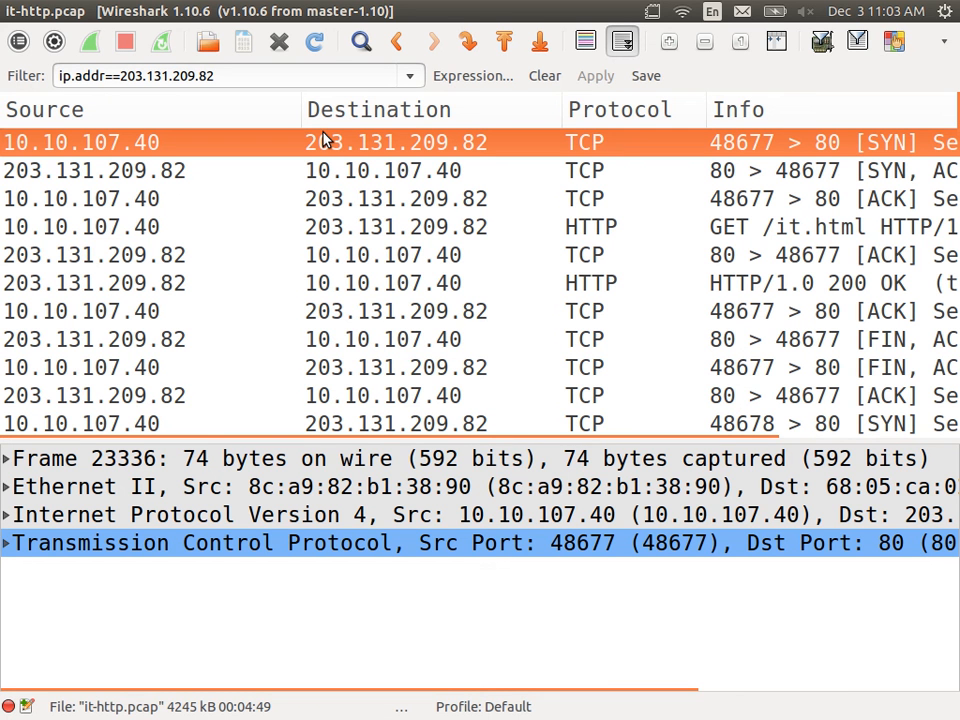
mouse_move(290, 152)
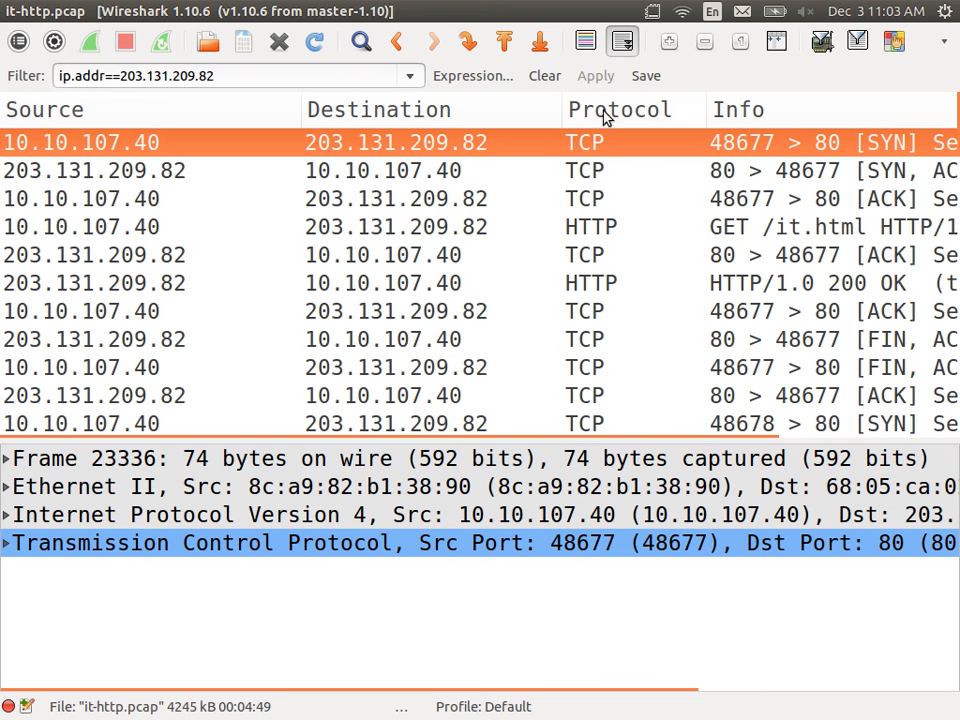
mouse_move(296, 110)
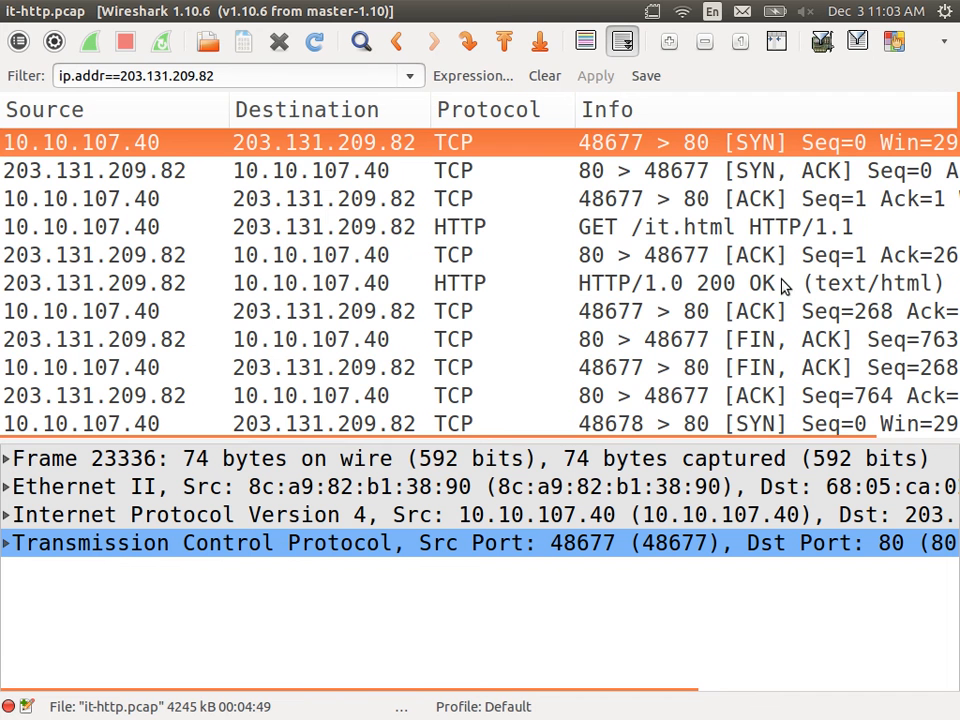
Scroll the packet list to reveal the full GET /it.html and HTTP/1.0 200 OK summaries
scroll("down", 3)
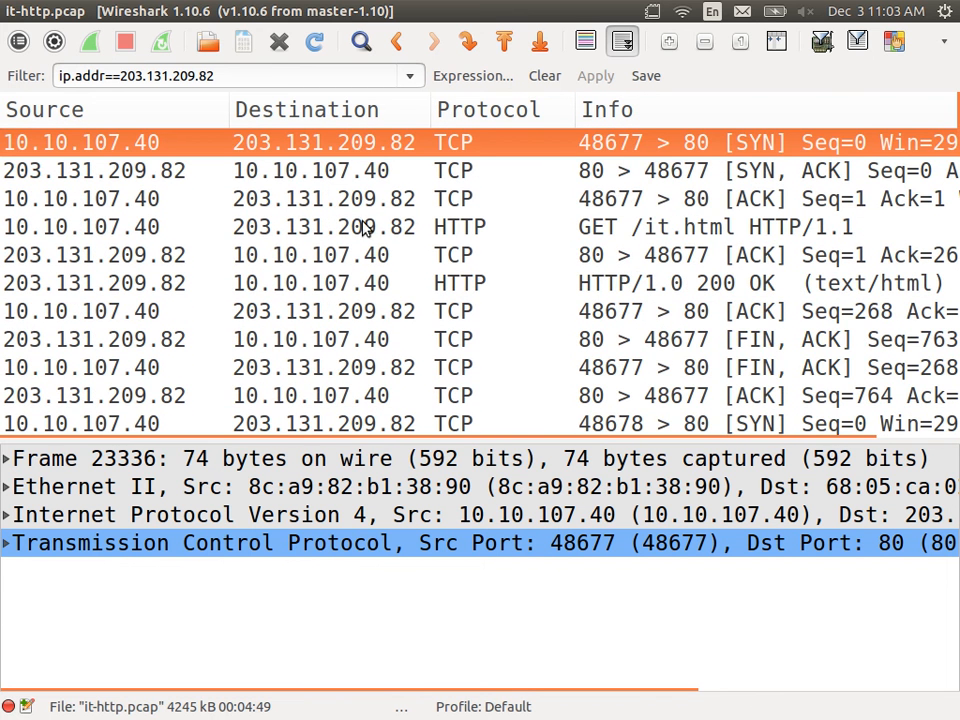
mouse_move(222, 148)
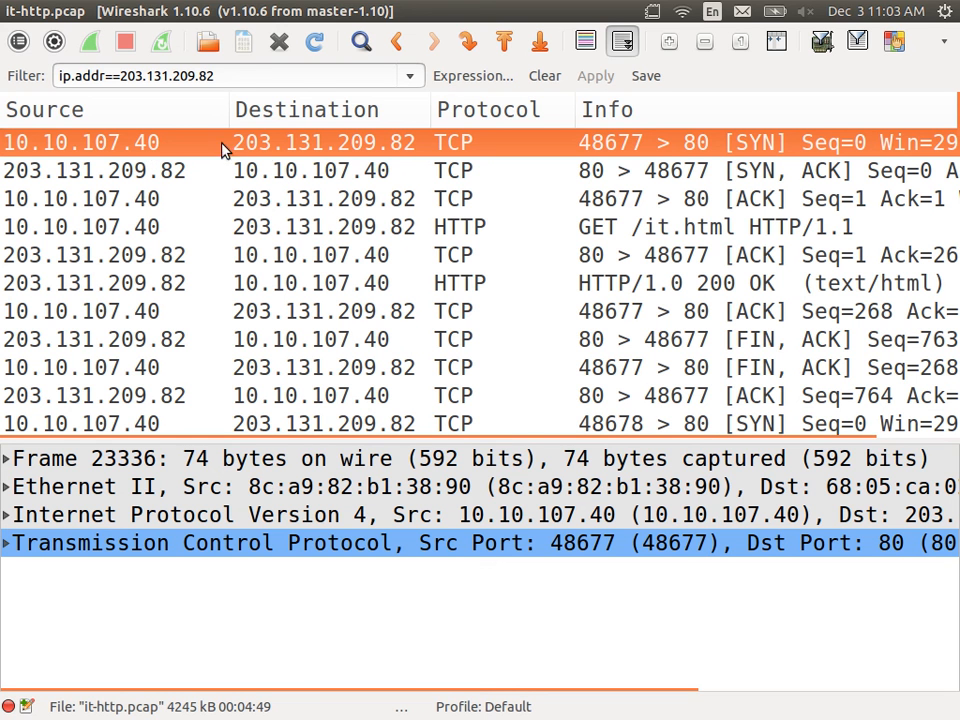
mouse_move(56, 156)
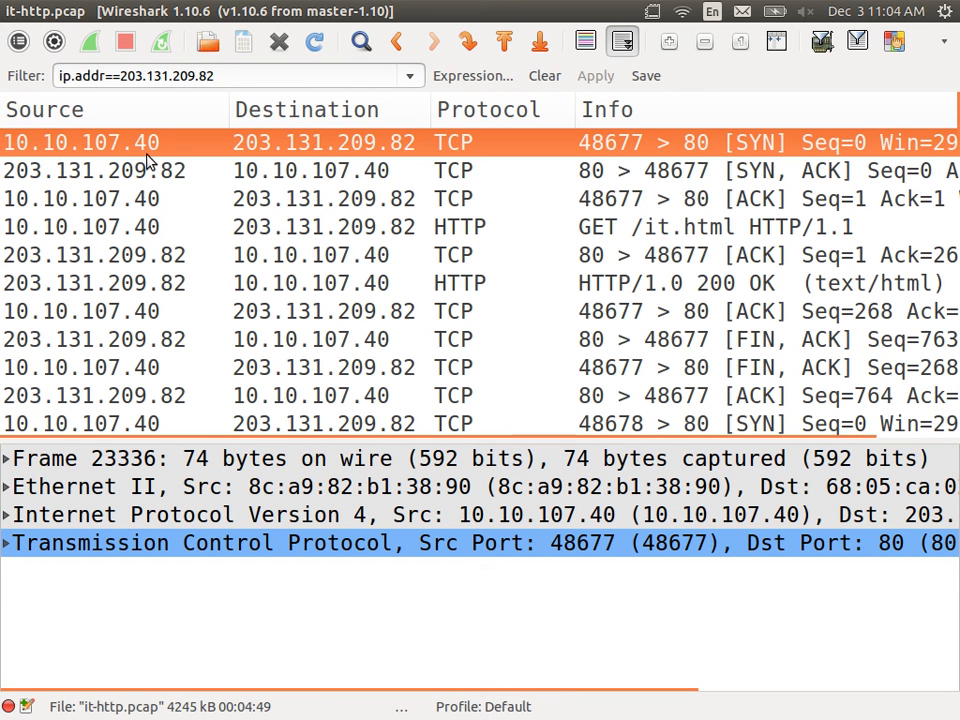
mouse_move(276, 160)
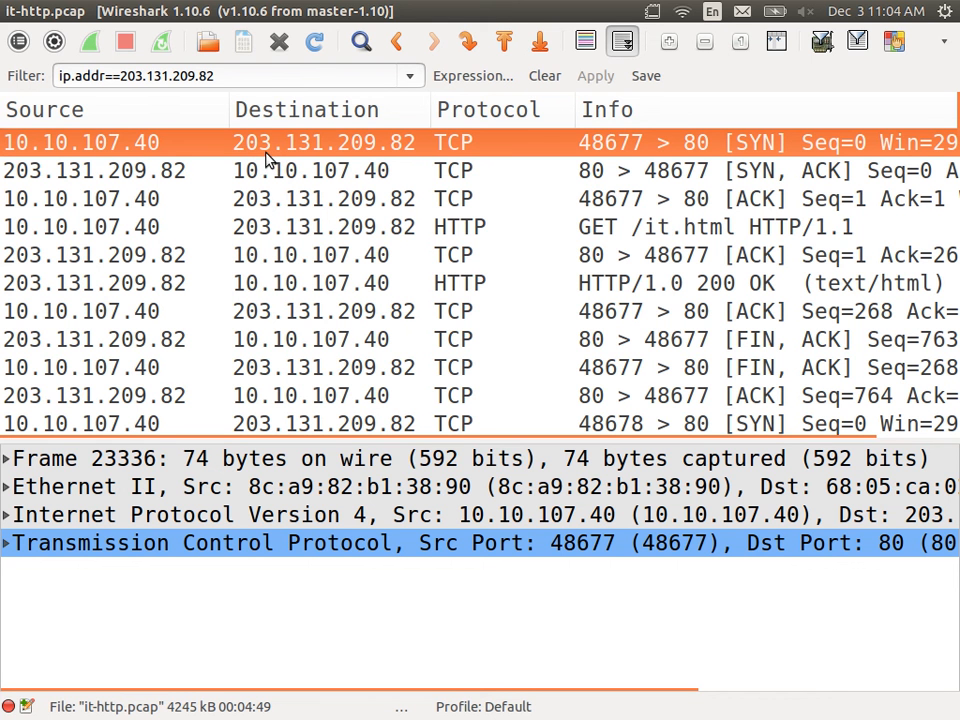
mouse_move(260, 272)
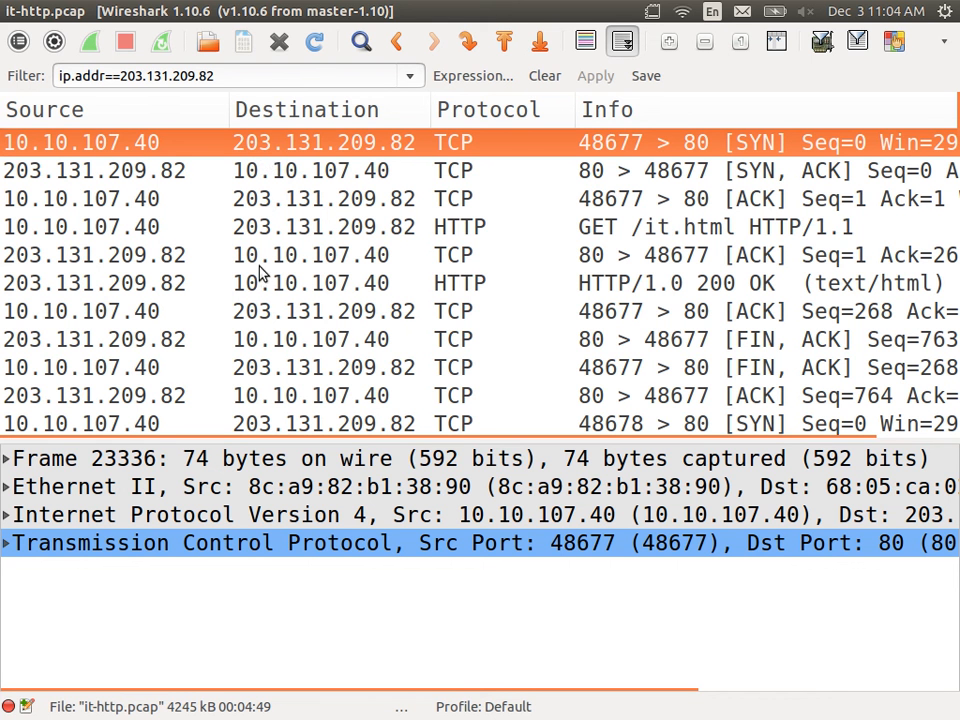
mouse_move(304, 228)
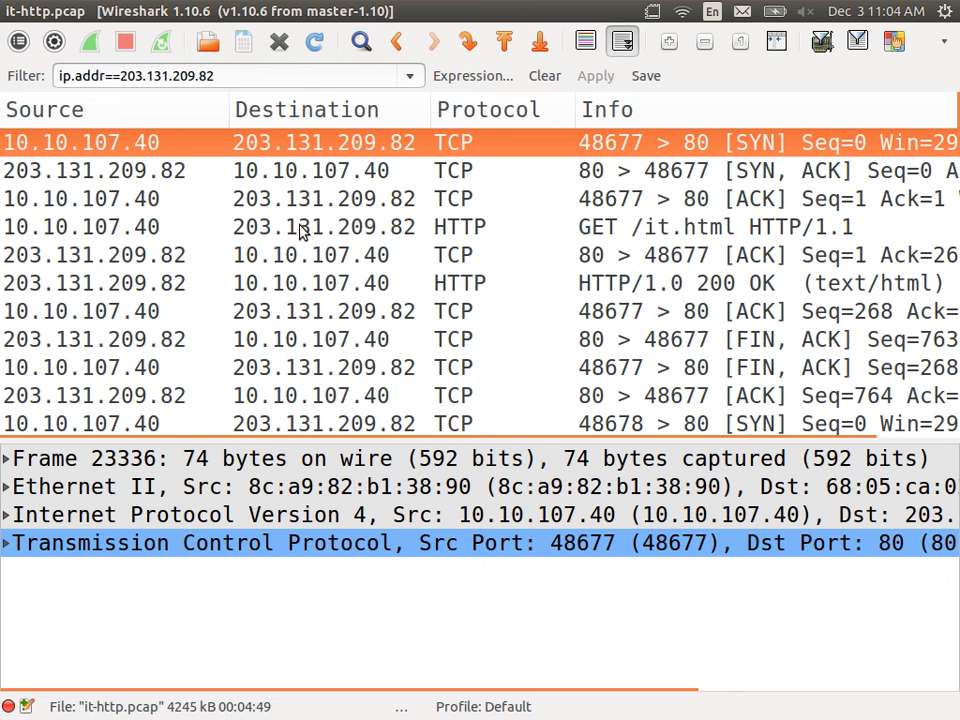
Expand the 200 OK response's Line-based text data to reveal the Well Done page's HTML source
left_click(300, 226)
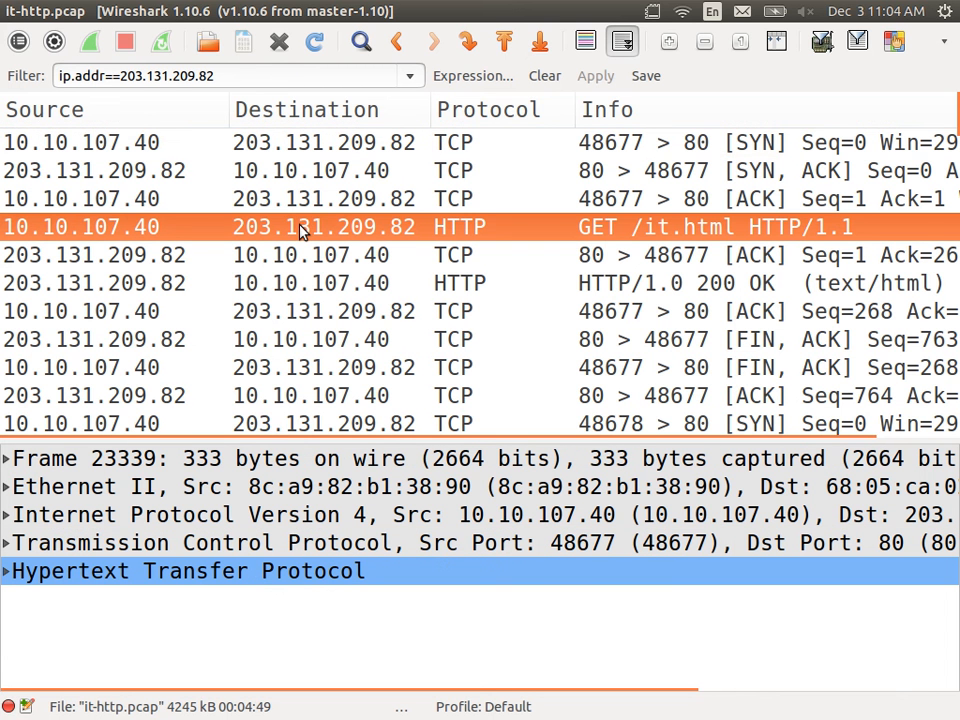
mouse_move(336, 368)
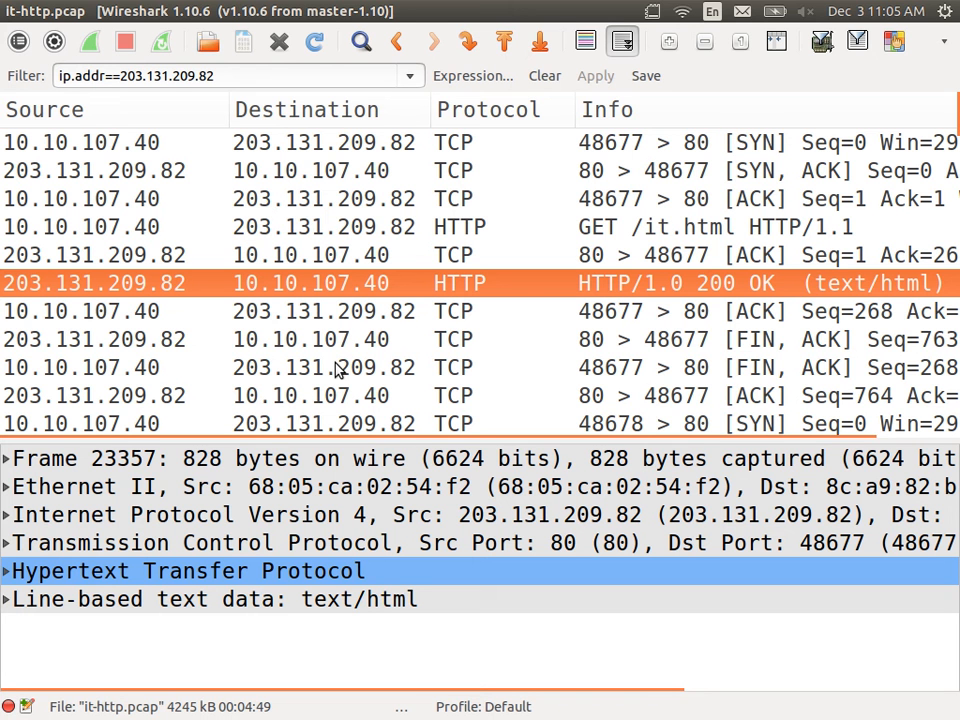
mouse_move(772, 288)
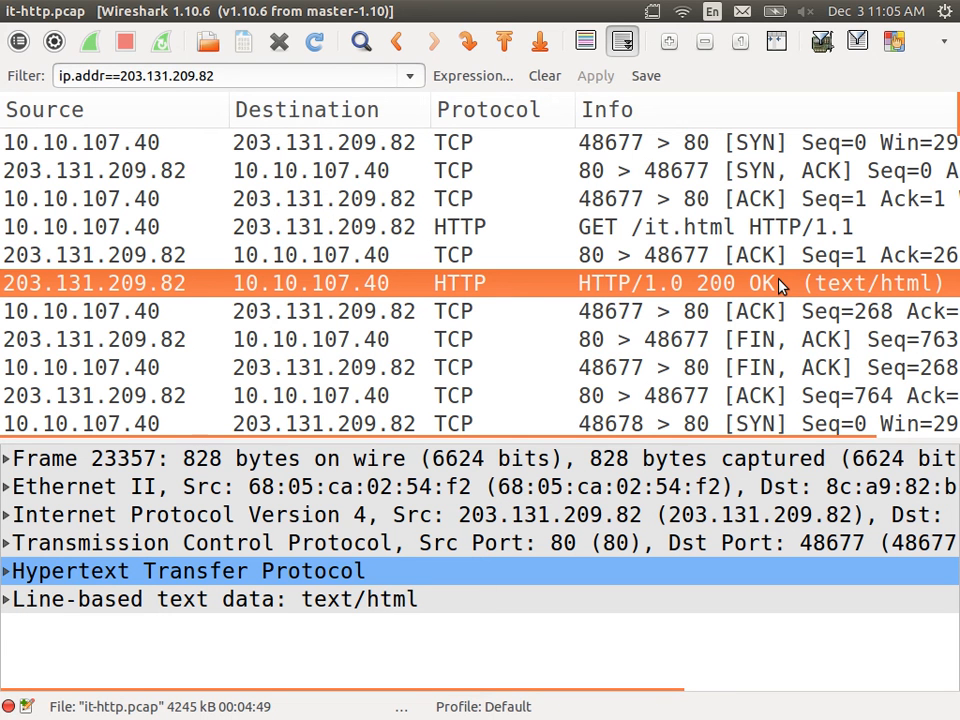
mouse_move(664, 292)
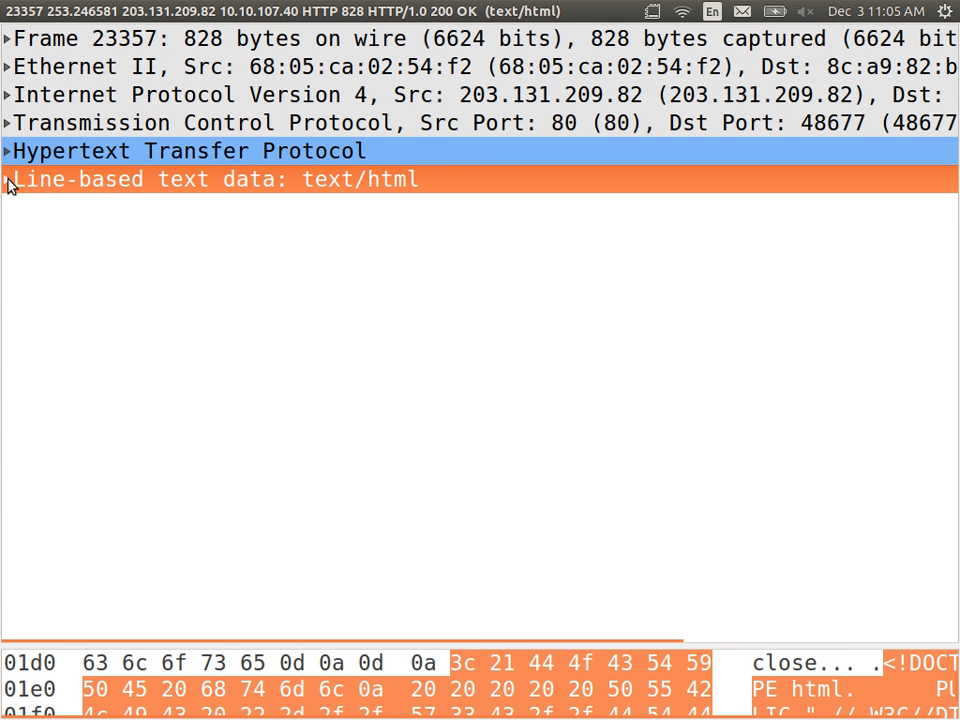
left_click(8, 180)
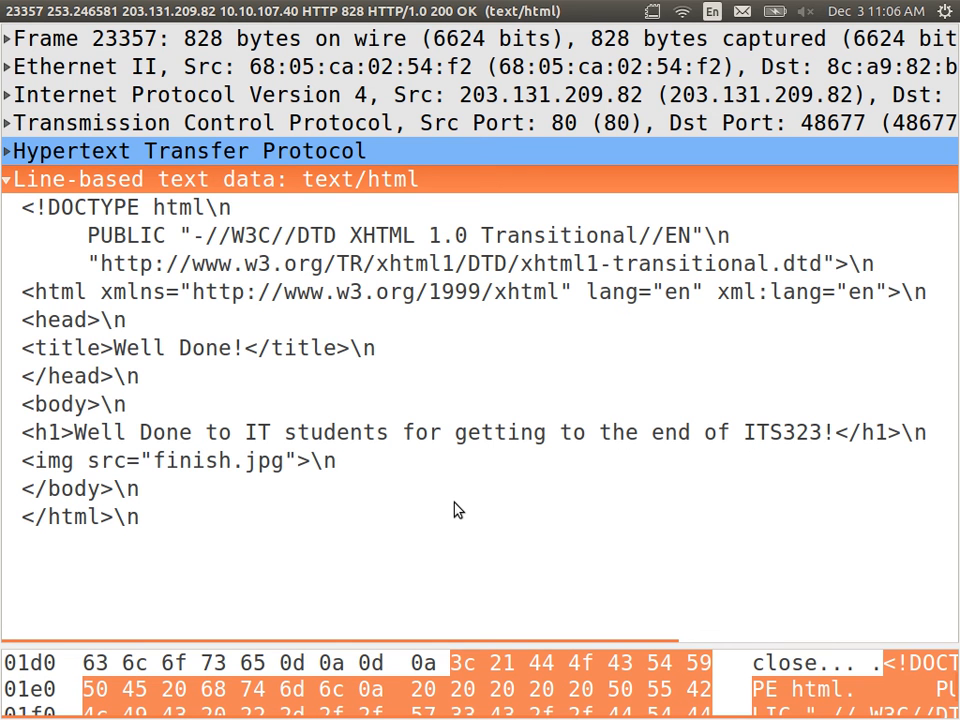
mouse_move(352, 316)
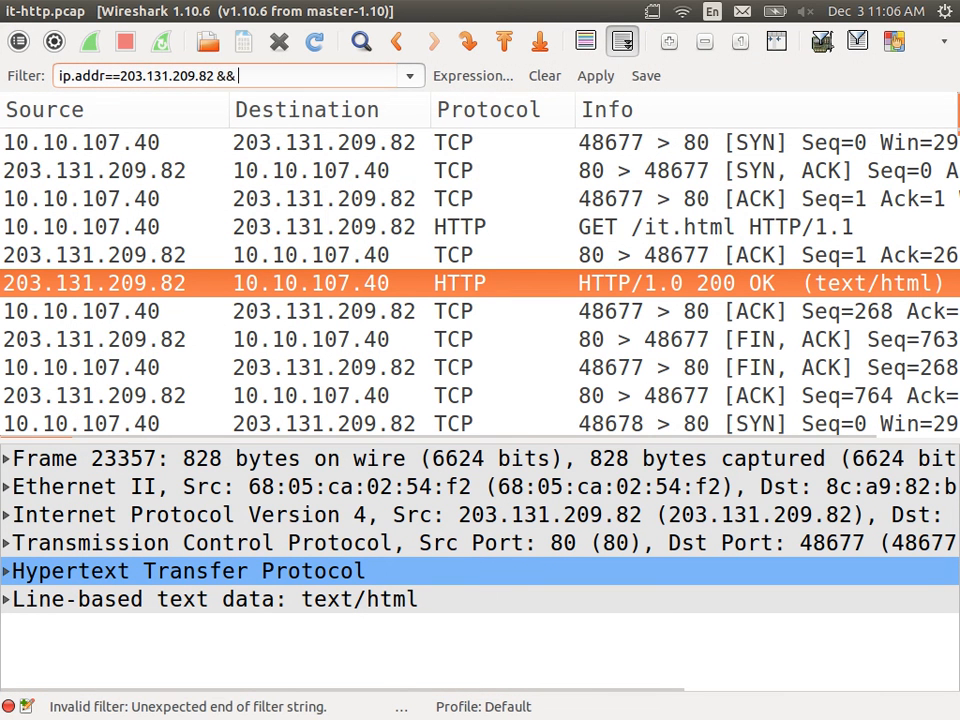
Complete the filter as ip.addr==203.131.209.82 && http and inspect the 200 OK response
type("http")
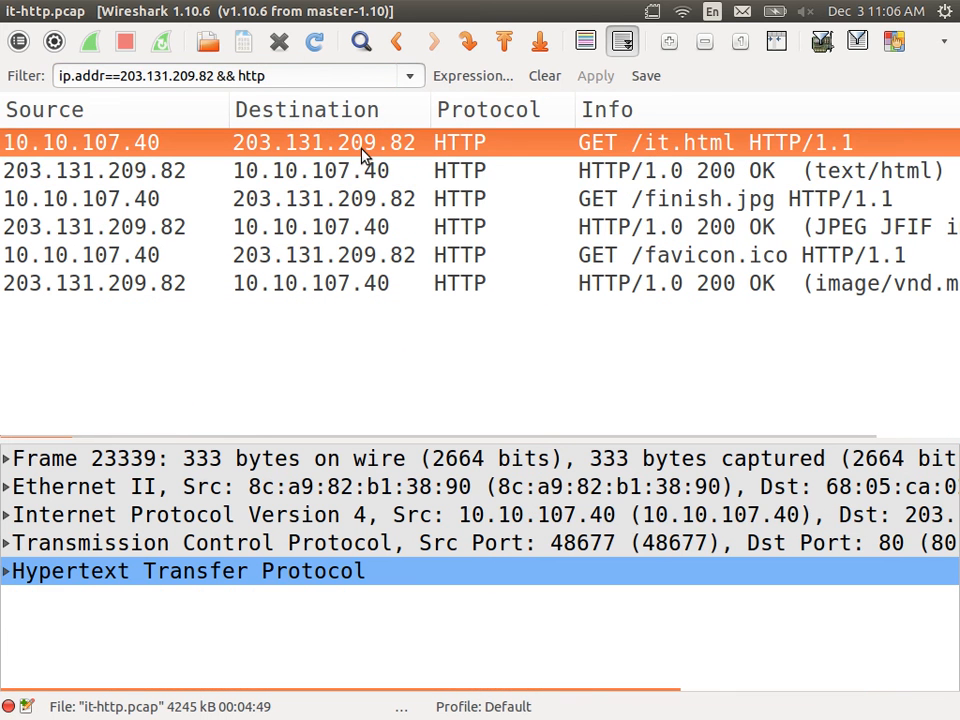
mouse_move(356, 170)
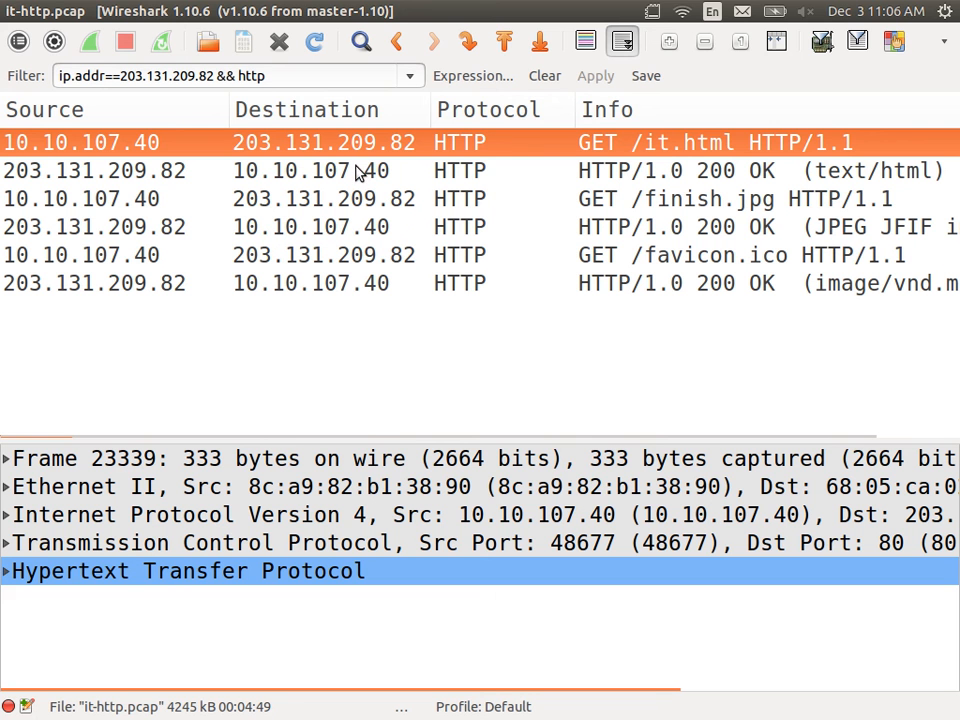
mouse_move(660, 156)
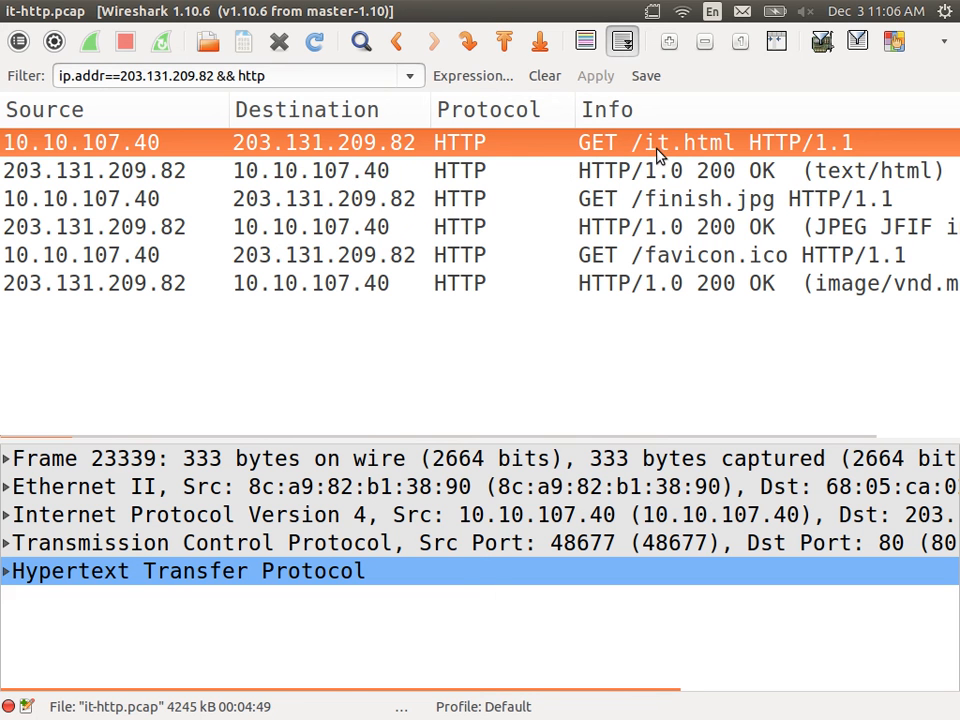
left_click(680, 170)
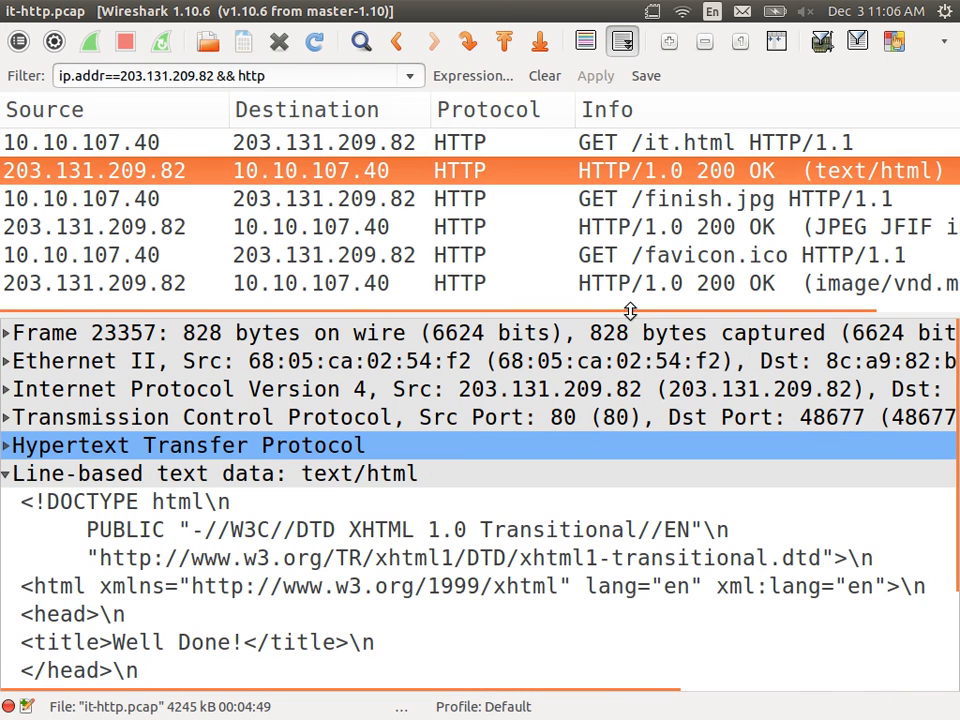
mouse_move(424, 360)
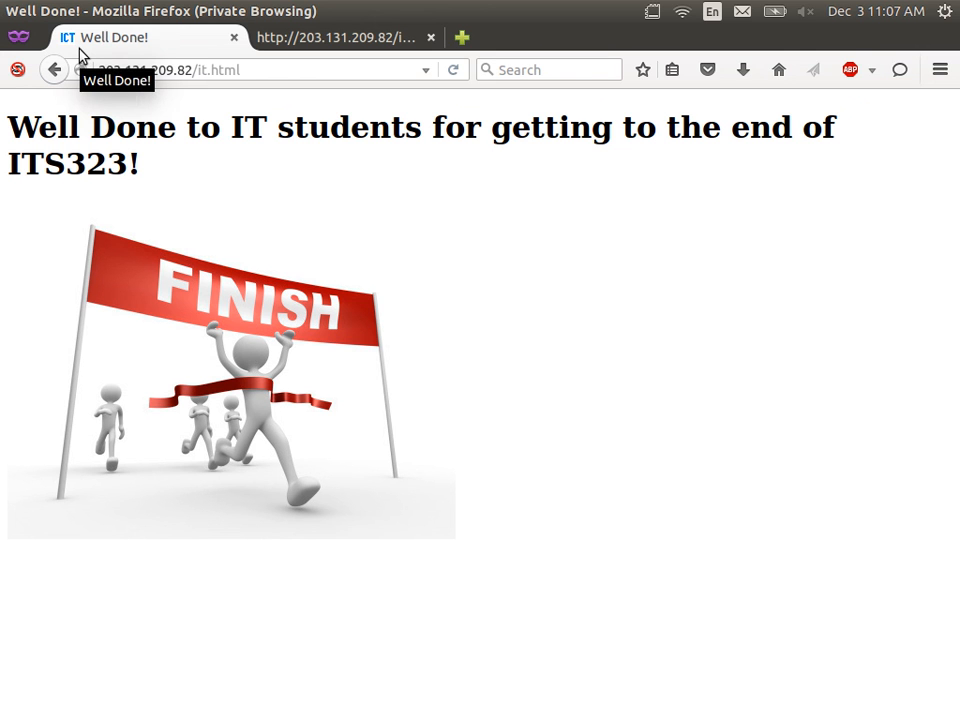
mouse_move(68, 54)
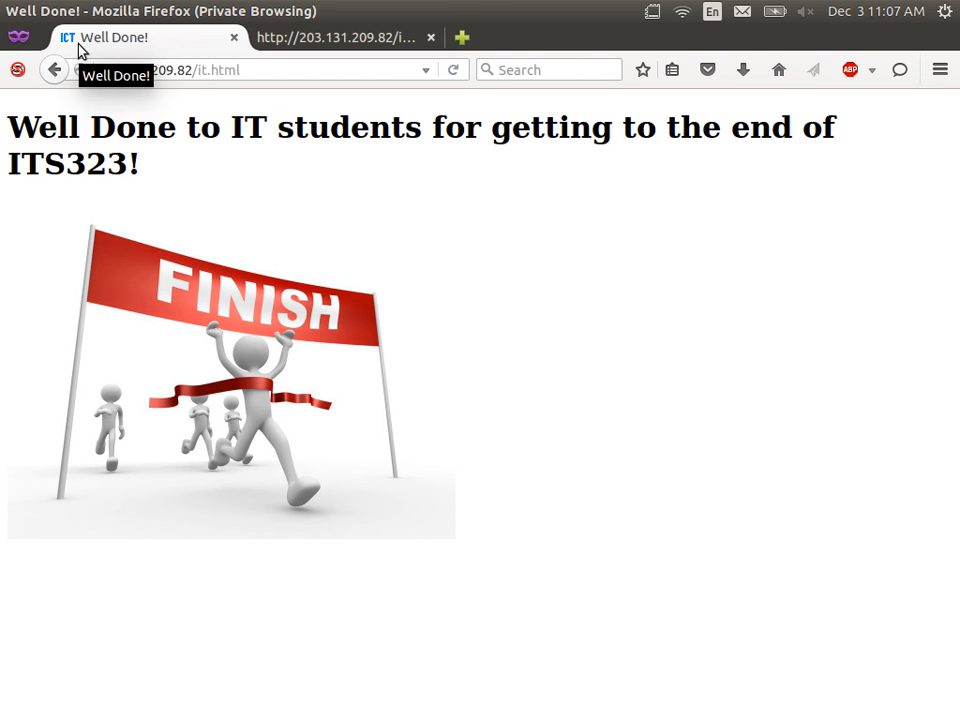
mouse_move(604, 460)
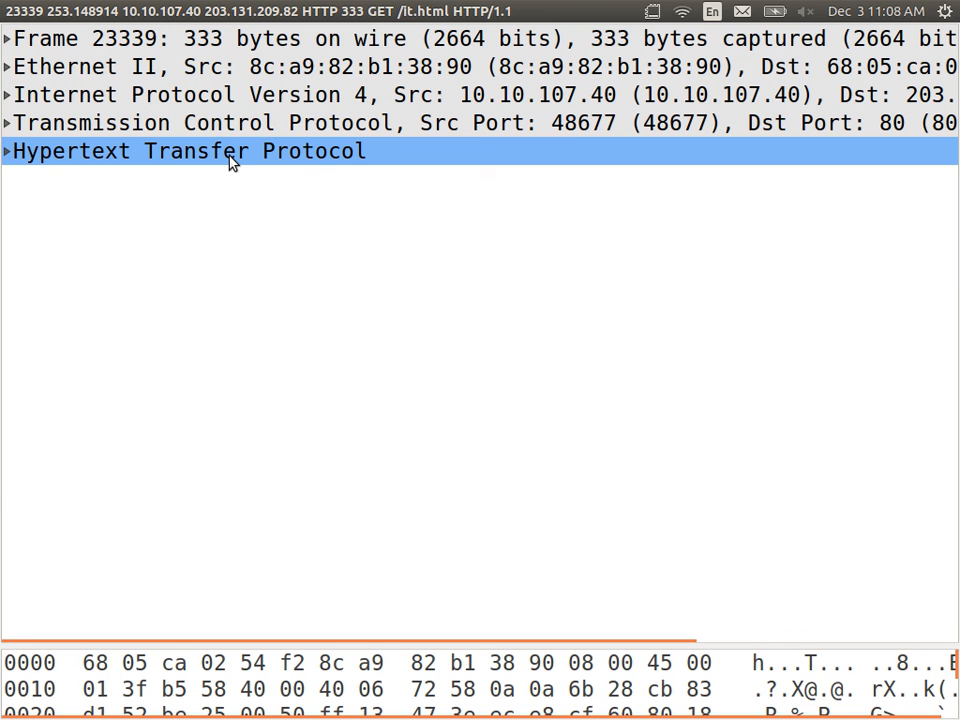
Highlight the GET request's TCP header bytes, source port 48677 to destination port 80
left_click(200, 122)
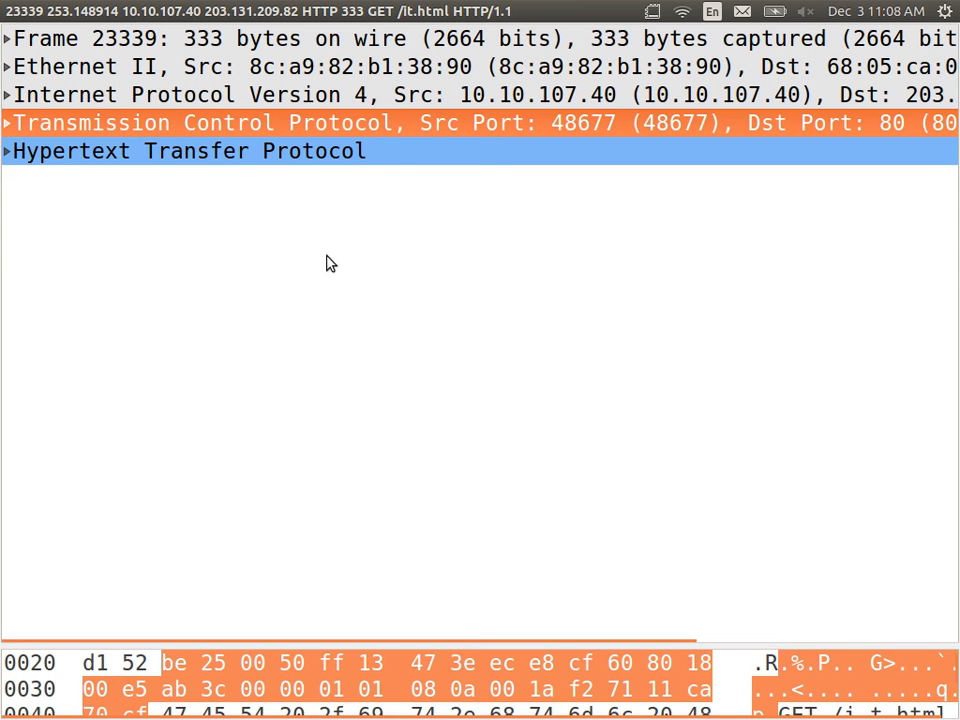
mouse_move(332, 252)
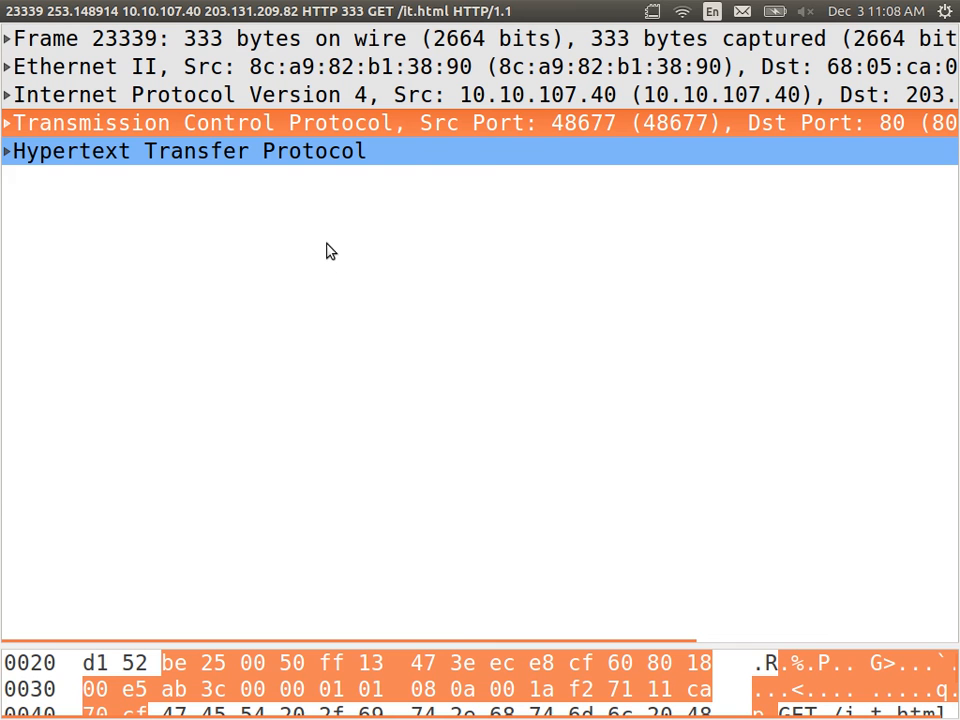
mouse_move(620, 132)
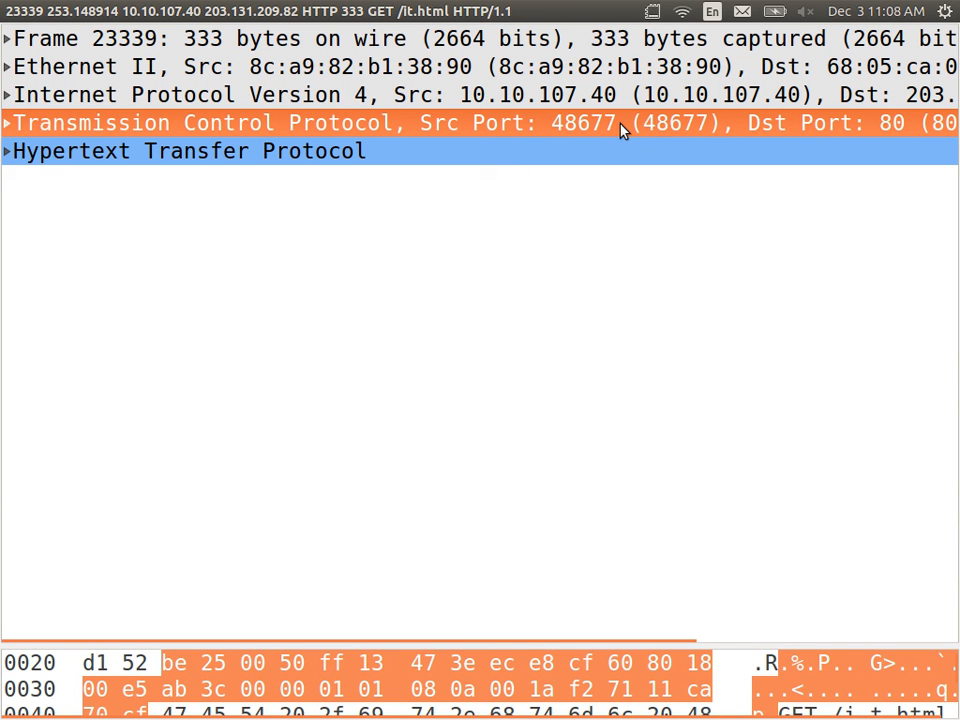
mouse_move(724, 114)
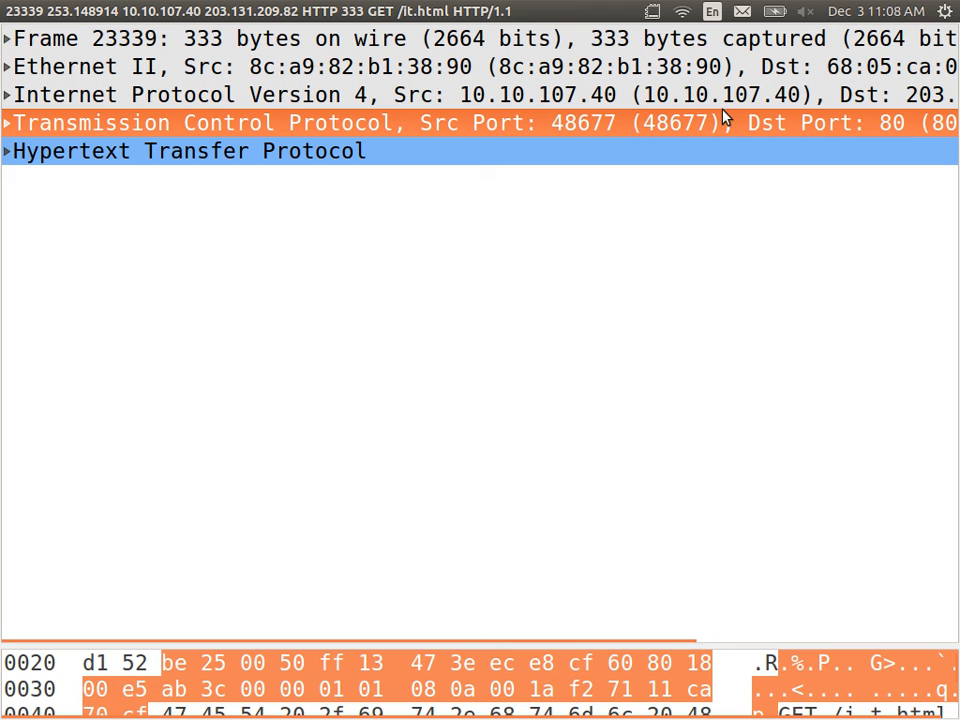
mouse_move(910, 132)
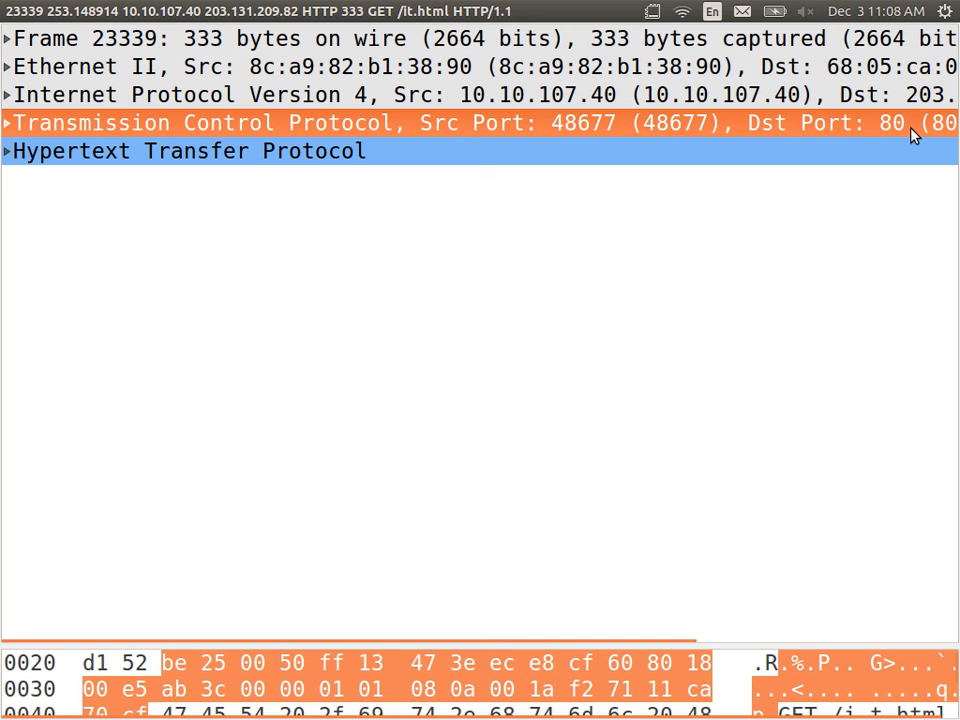
mouse_move(674, 92)
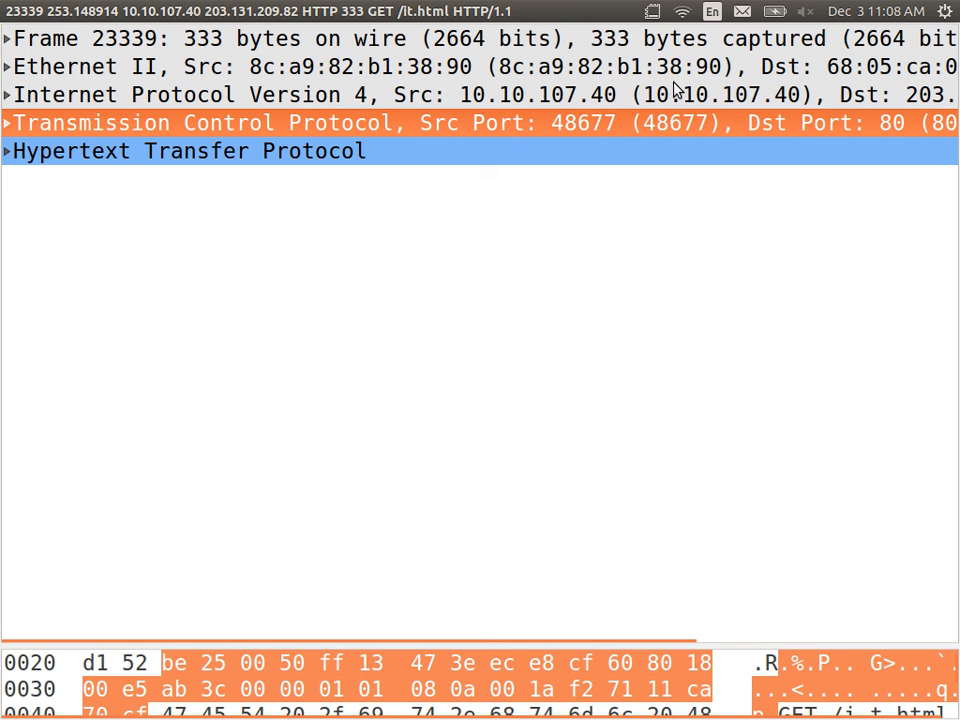
mouse_move(668, 108)
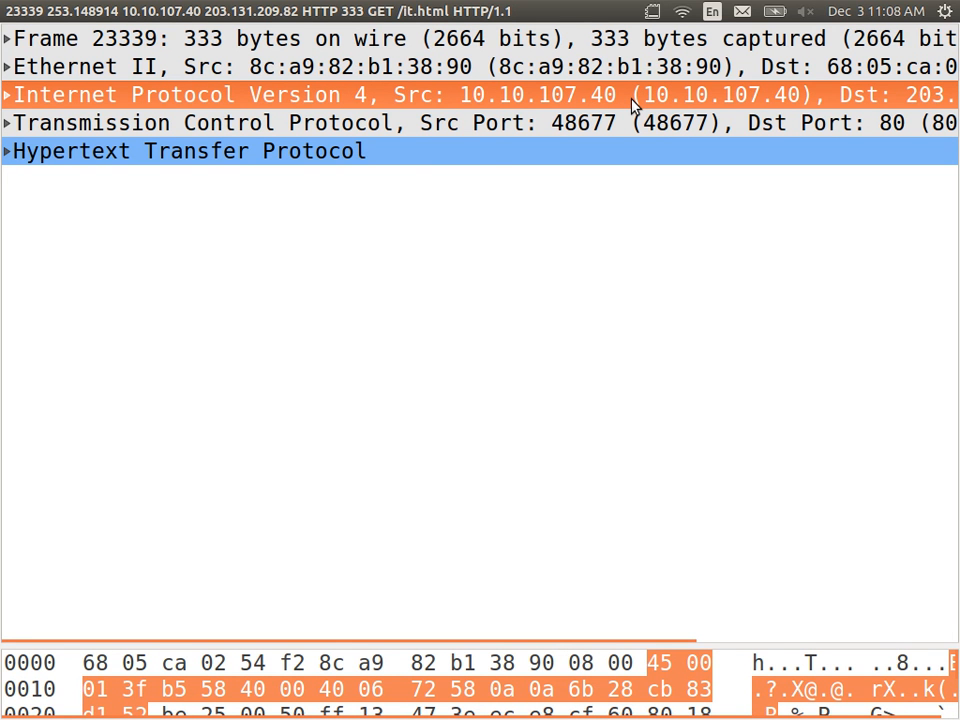
mouse_move(608, 100)
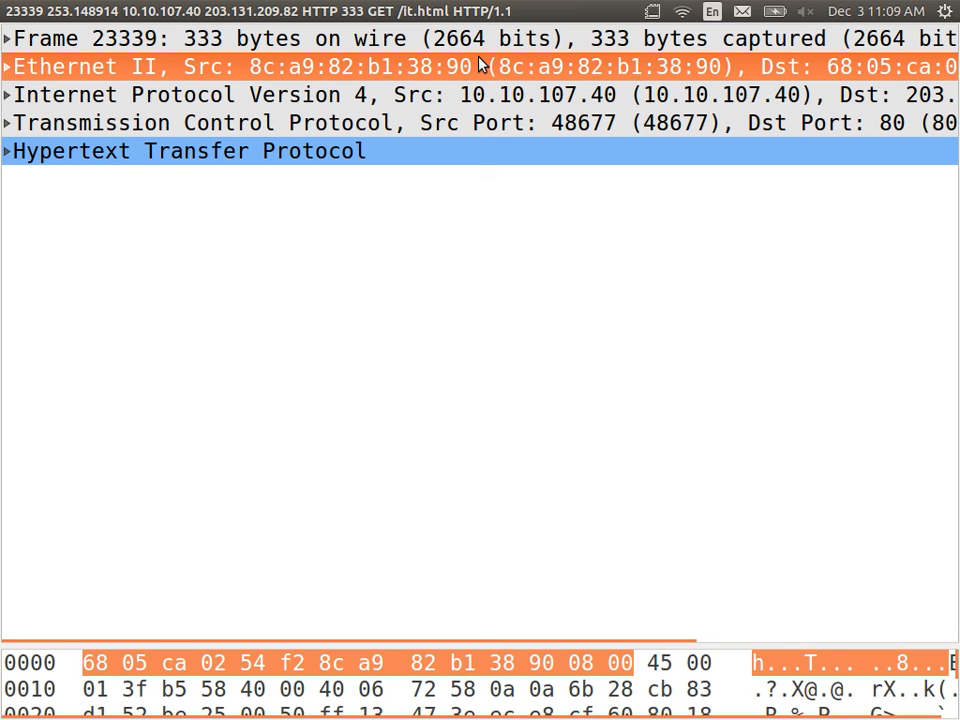
mouse_move(404, 78)
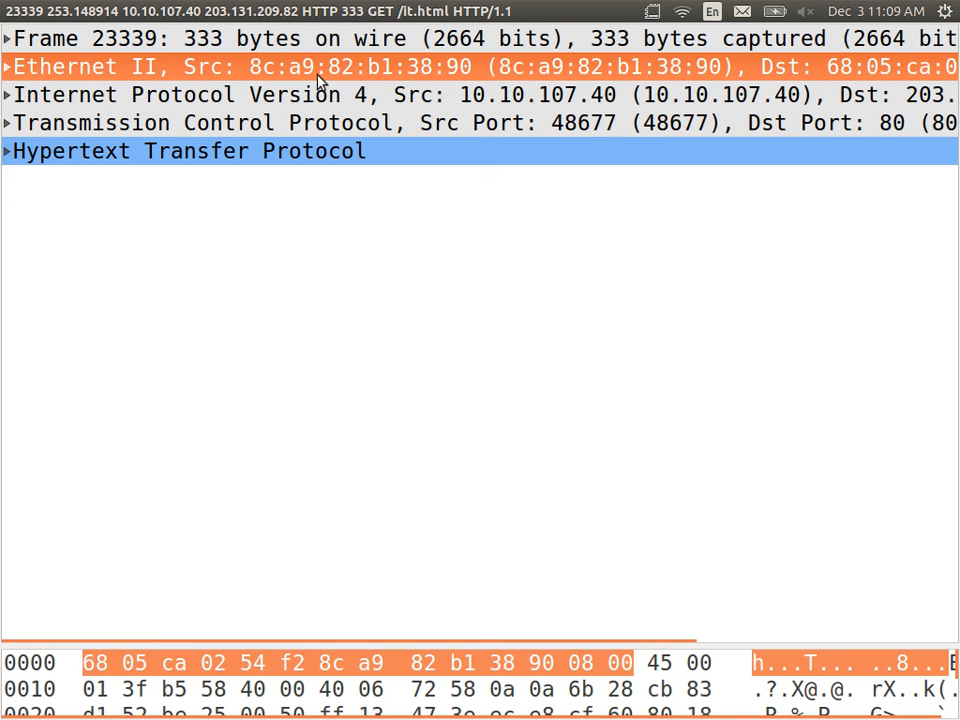
mouse_move(602, 224)
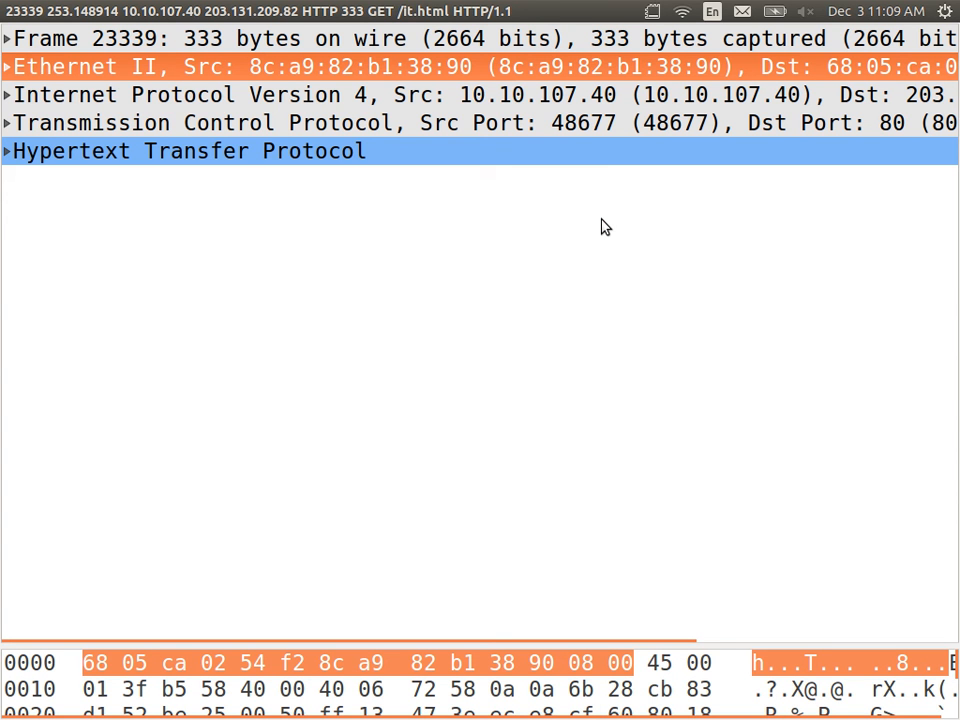
mouse_move(568, 204)
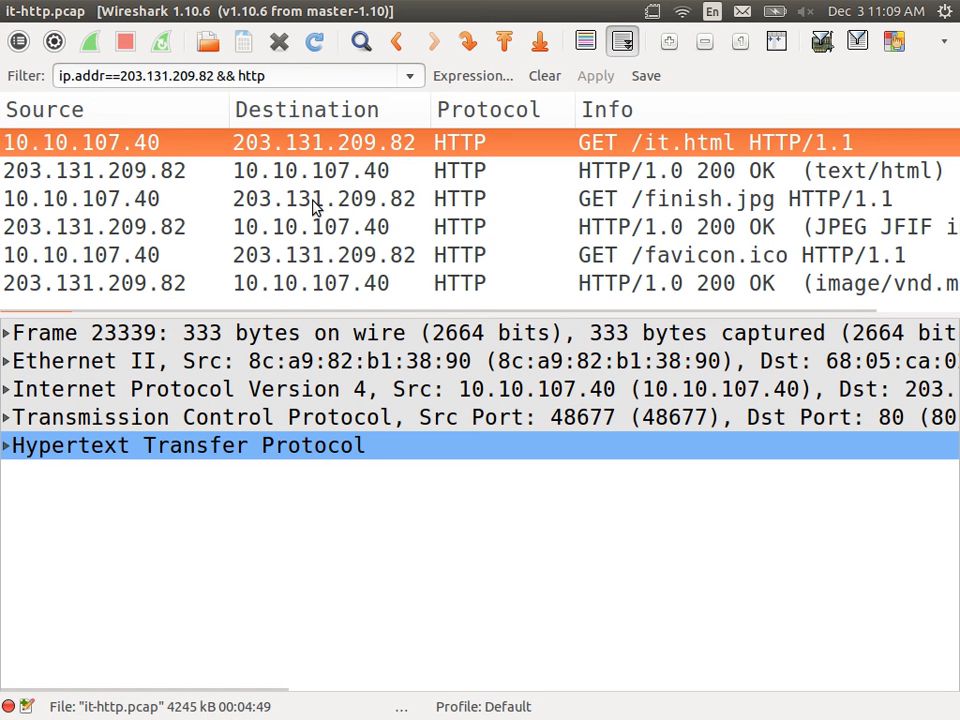
mouse_move(316, 180)
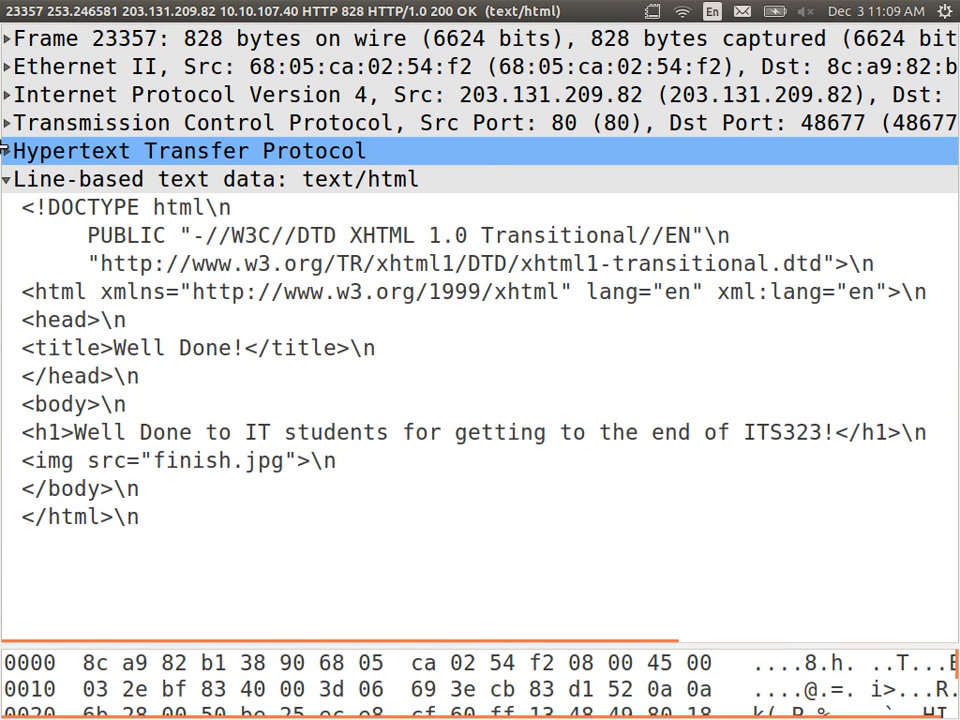
Match the 200 OK's TCP and HTTP layers to raw bytes and list its headers (Apache/2.4.7, text/html)
left_click(8, 152)
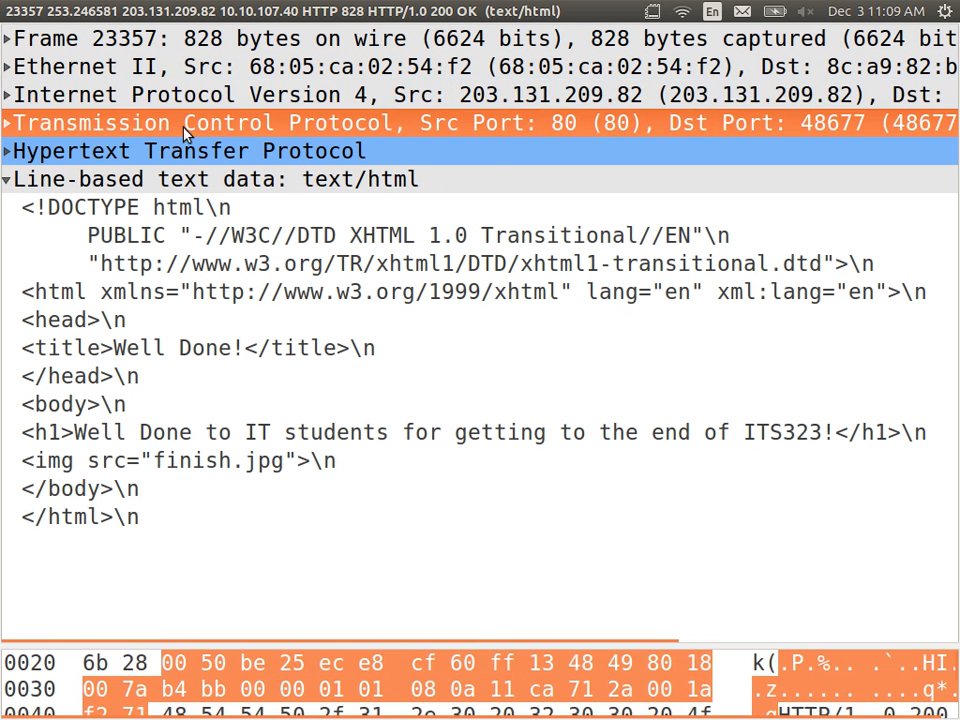
left_click(190, 152)
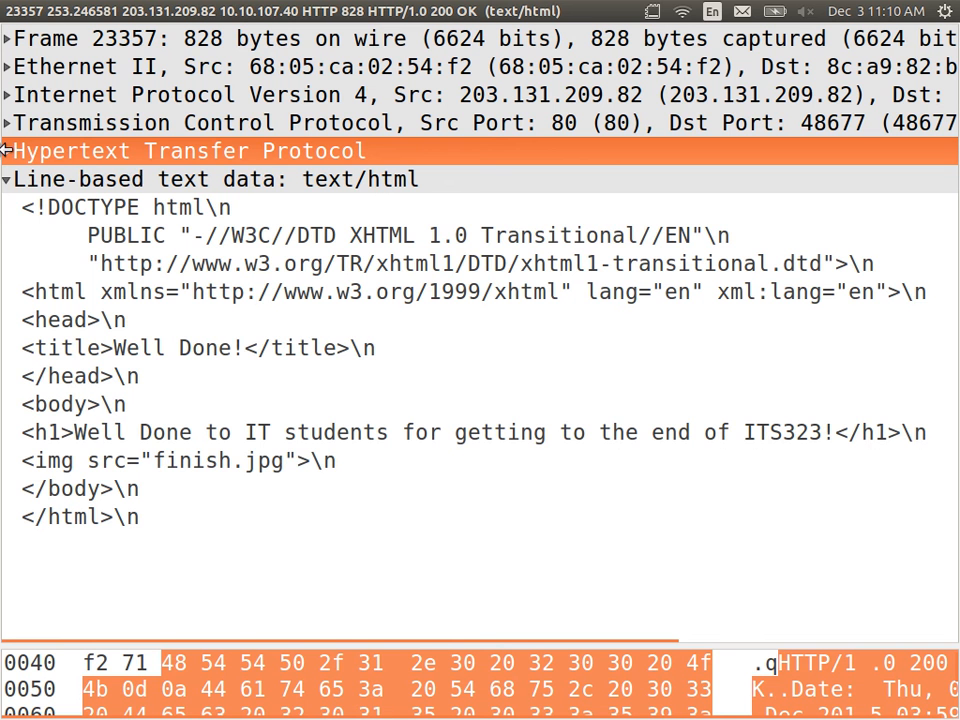
left_click(10, 150)
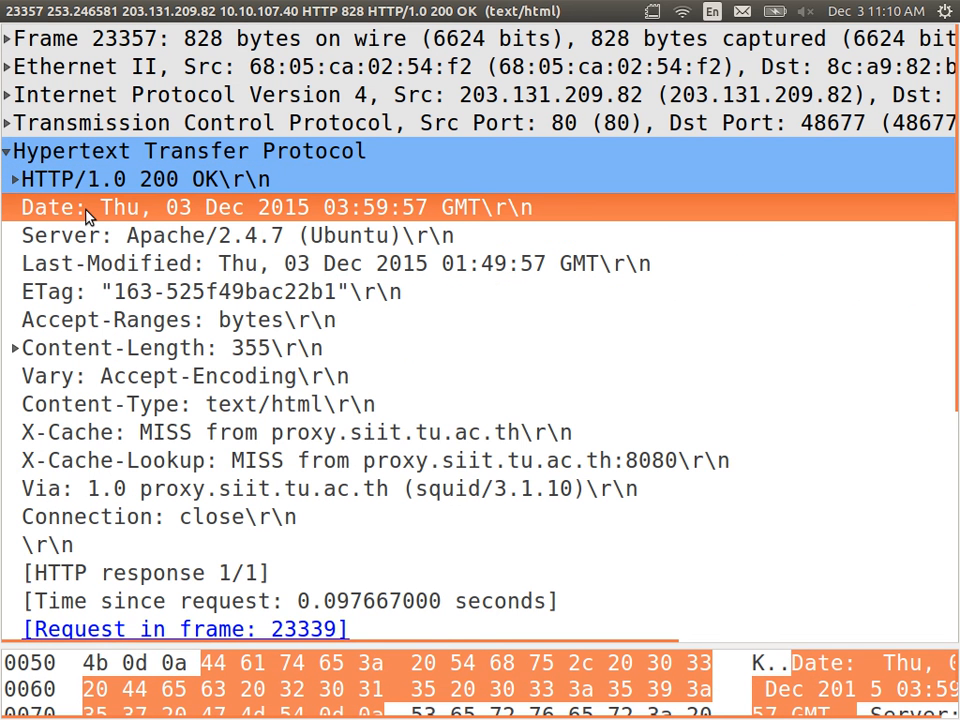